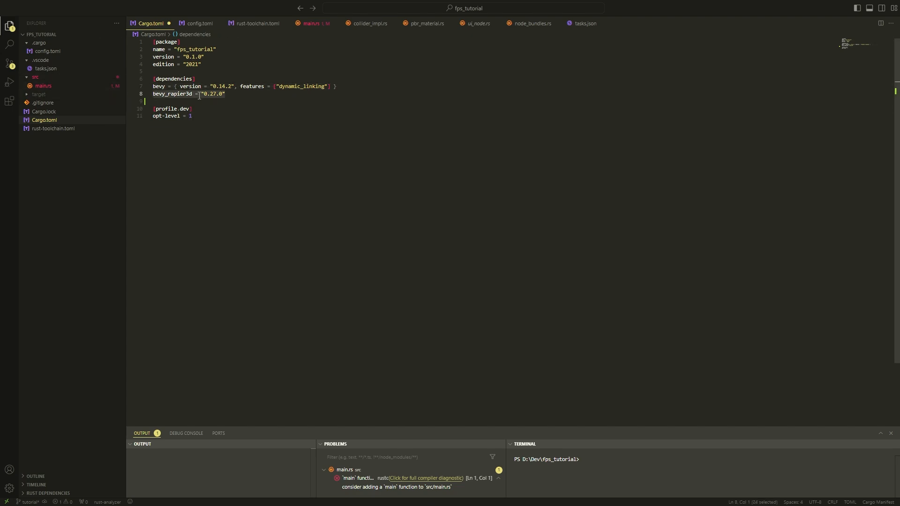
# Write fn main with App::new().add_plugins(DefaultPlugins).run() in main.rs.
pyautogui.click(312, 23)
pyautogui.write('App::new(')
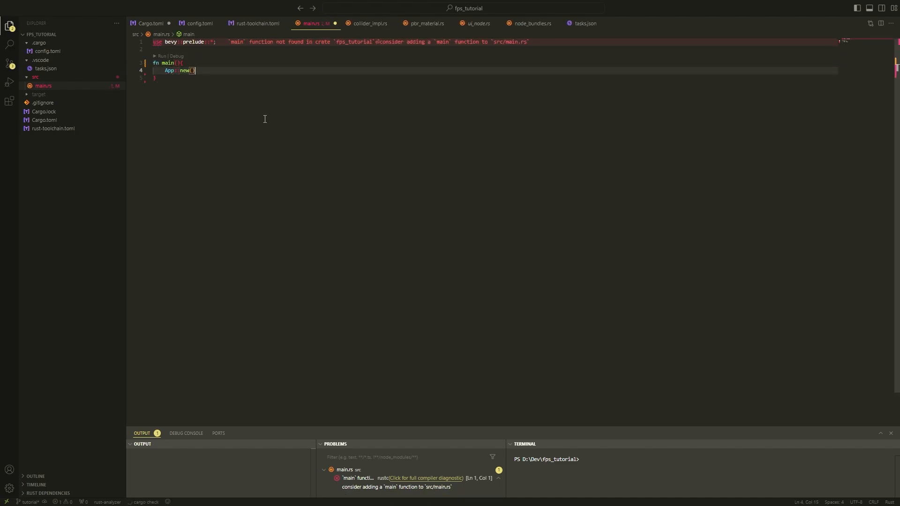
pyautogui.write('.add')
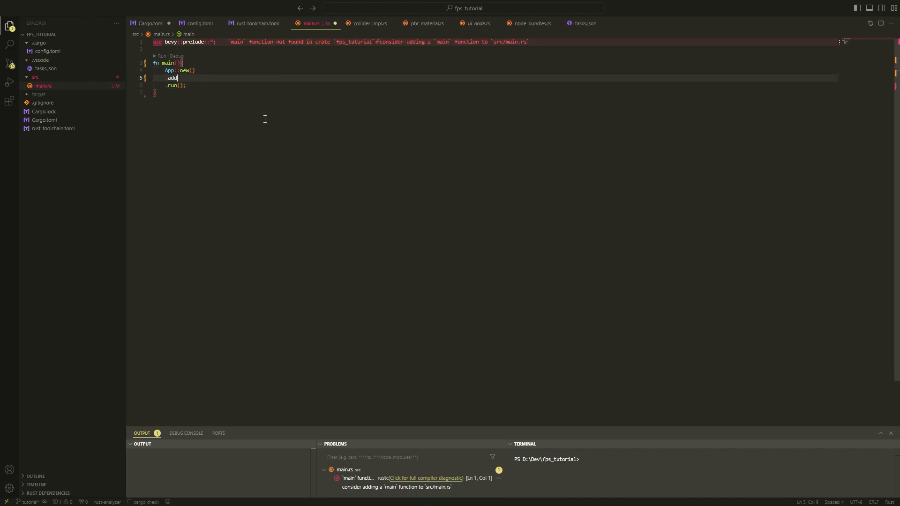
pyautogui.write('_plugins(DefaultPlugins)')
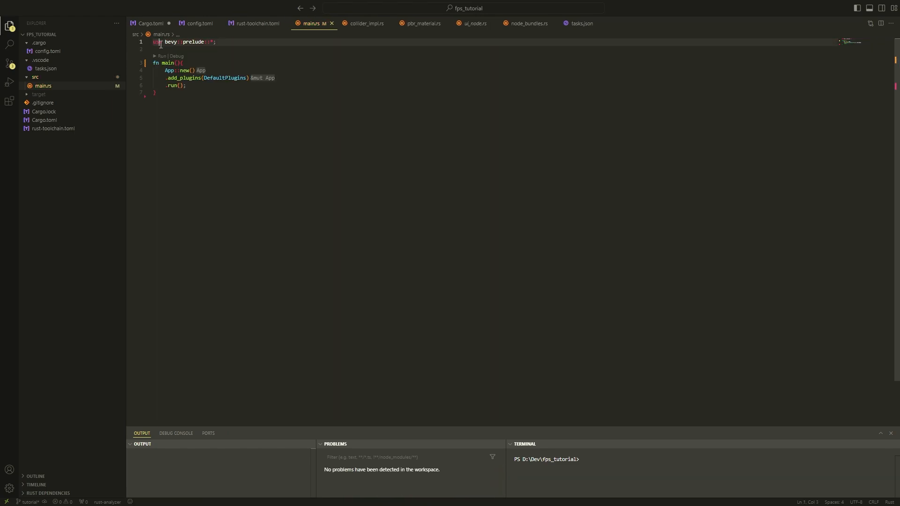
pyautogui.write('gam')
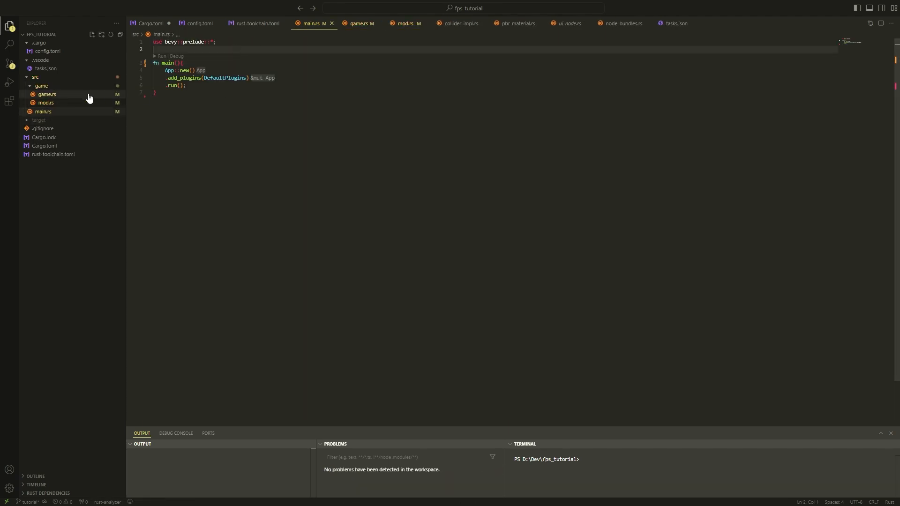
# Declare pub mod game; for the new game module.
pyautogui.write('pub mod game;')
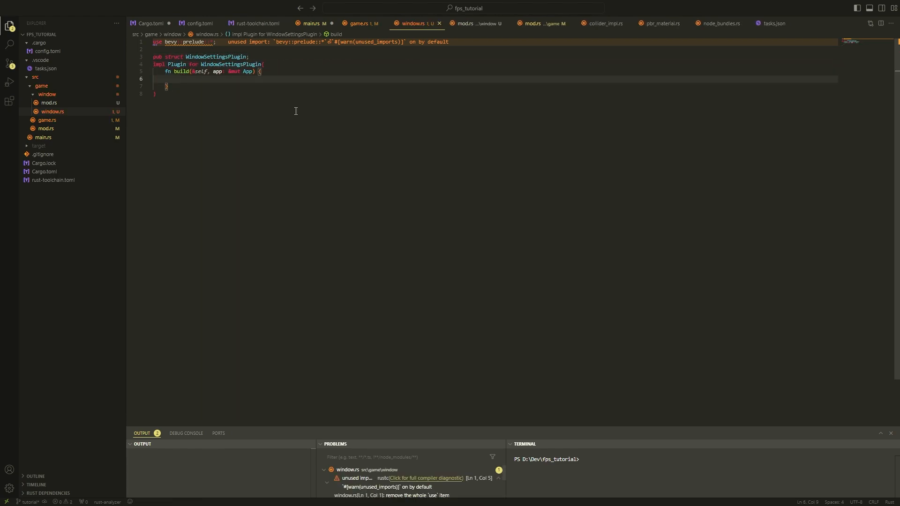
# Add a PreStartup init_window system setting WindowResolution 1920x1080 and WindowMode::BorderlessFullscreen, importing WindowMode.
pyautogui.write('app.add_systems(PreStartup,init_window)')
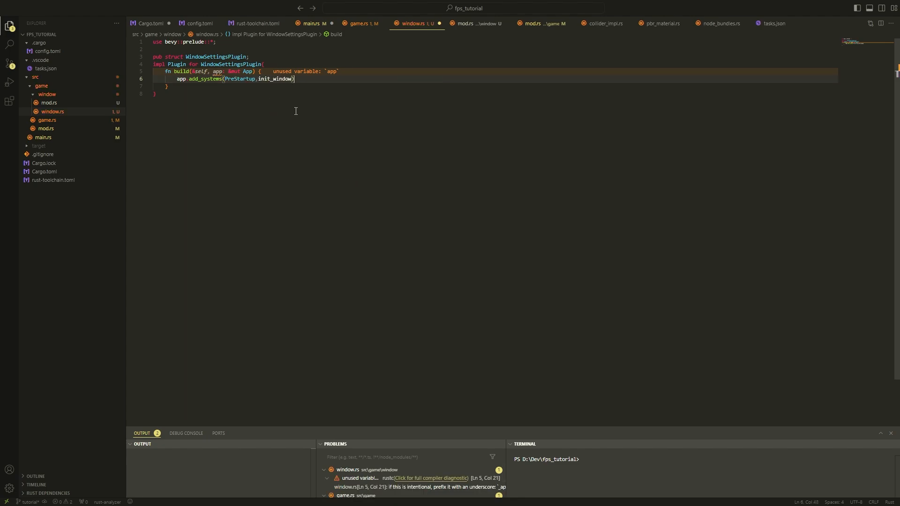
pyautogui.write('fn init_window(){}')
pyautogui.write('if let Ok(mut window) = window_query.get_single_mut(){')
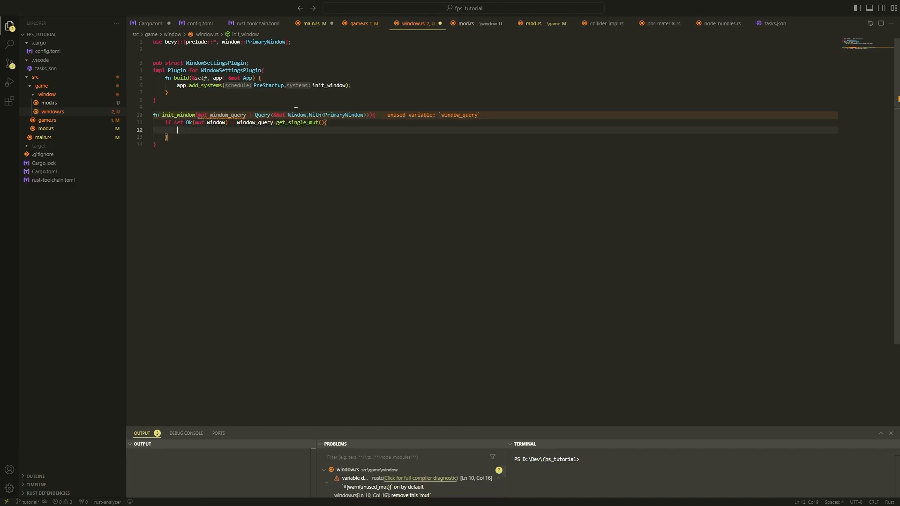
pyautogui.write('window.resolution')
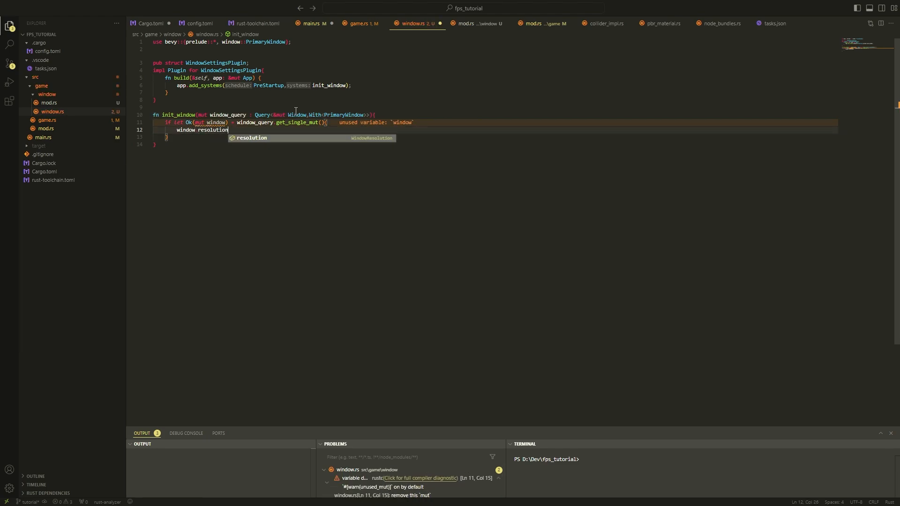
pyautogui.write('= WindowResolution::new(1920,')
pyautogui.write('window.mode = W')
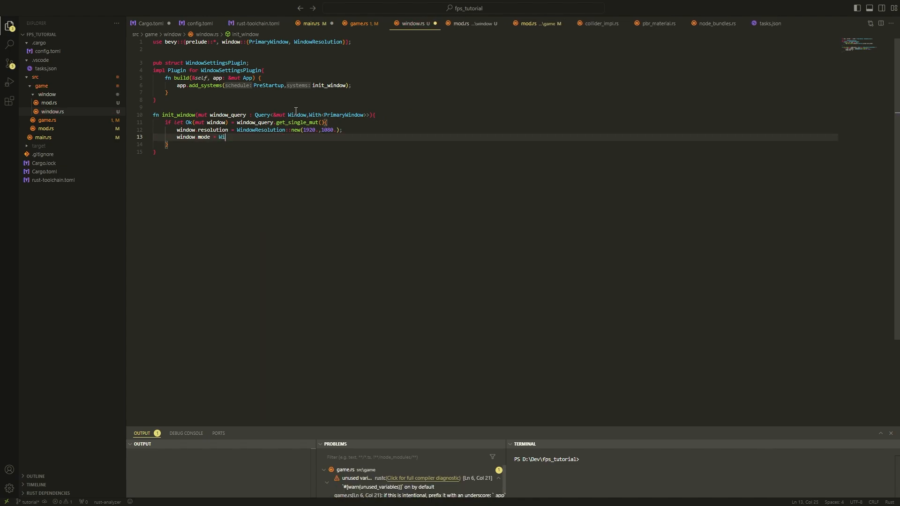
pyautogui.write('indowMode::BorderlessF')
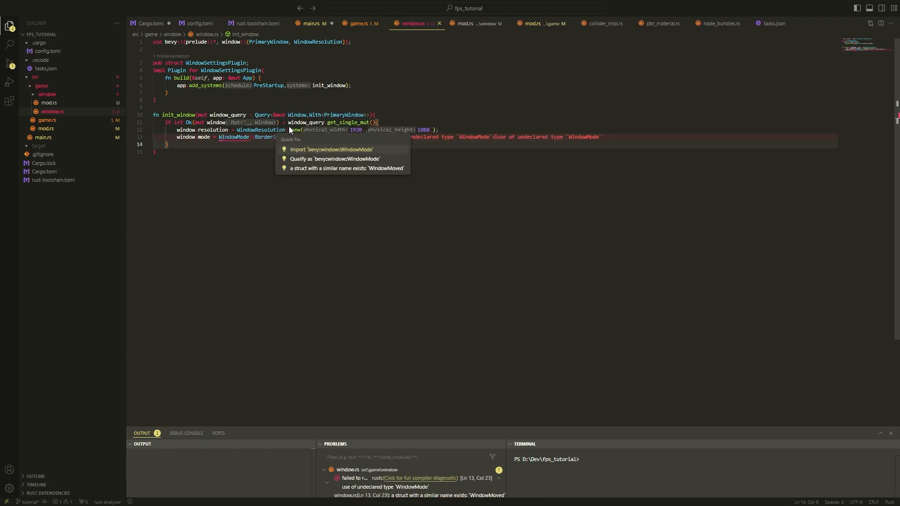
pyautogui.click(332, 149)
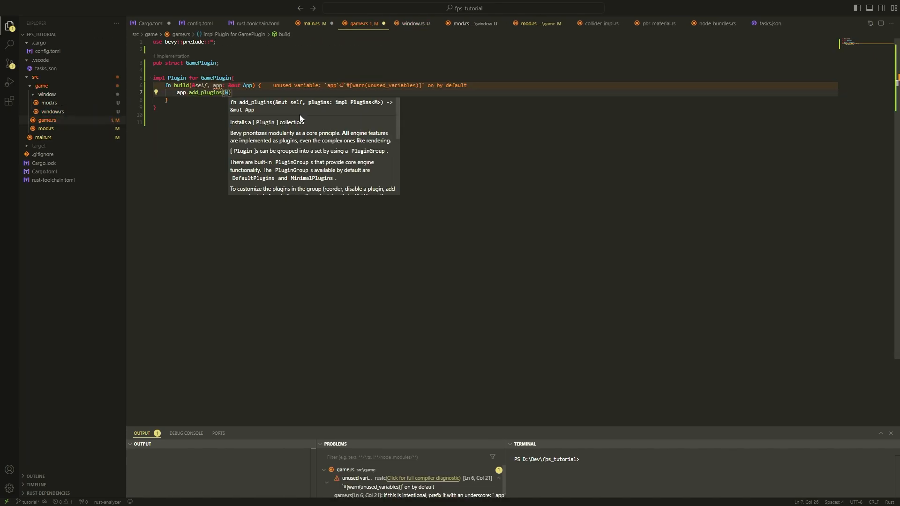
# Add WindowSettingsPlugin to GamePlugin and hook GamePlugin into main.rs.
pyautogui.write('WindowSettingsPlugin);')
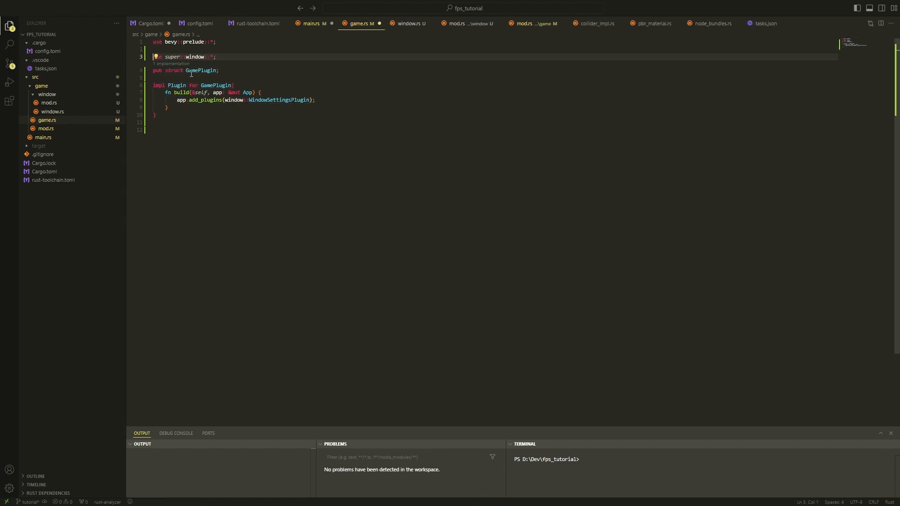
pyautogui.doubleClick(195, 56)
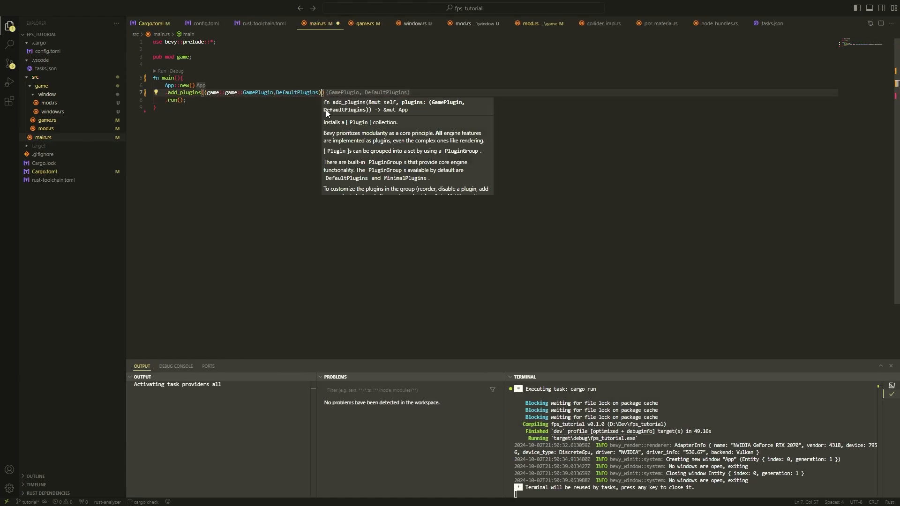
pyautogui.click(364, 24)
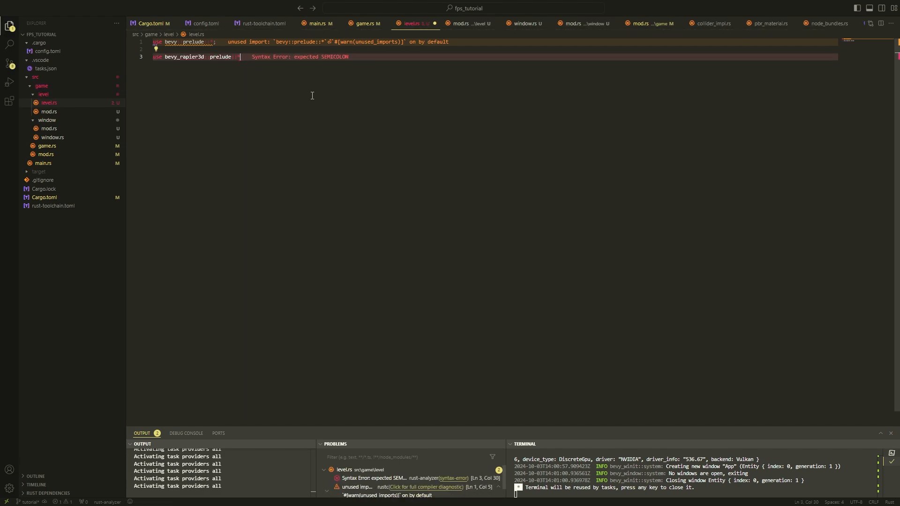
# Define LevelPlugin whose init_level spawns a 1000-wide ground cuboid collider plane and a 30 cube collider.
pyautogui.write('pub')
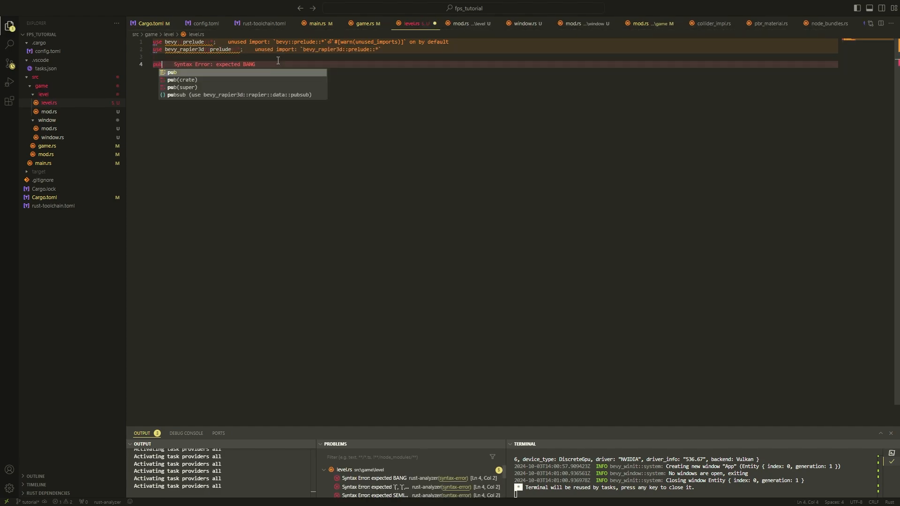
pyautogui.write('pub struct LevelPlugin;')
pyautogui.write('Collider')
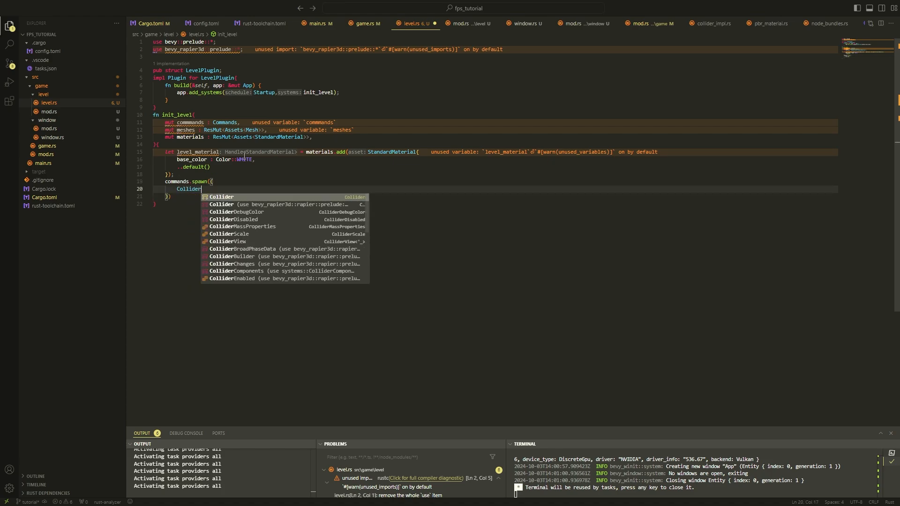
pyautogui.write('::cuboid(1000., 0., hz')
pyautogui.write('mesh: meshes.add(Plane3d::new(Vec3::Y,Vec2::splat(10000.')
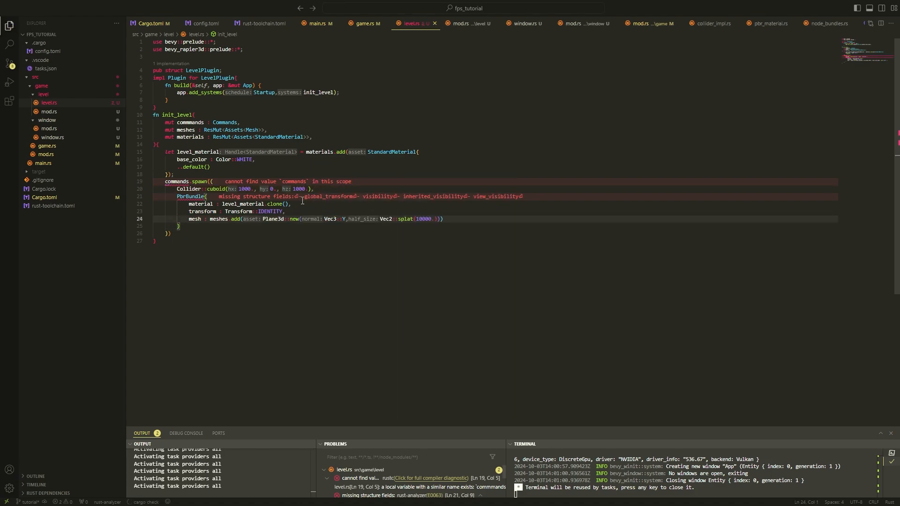
pyautogui.write('..default()')
pyautogui.write('mesh: meshes.add(Cuboid::from_length(length)),')
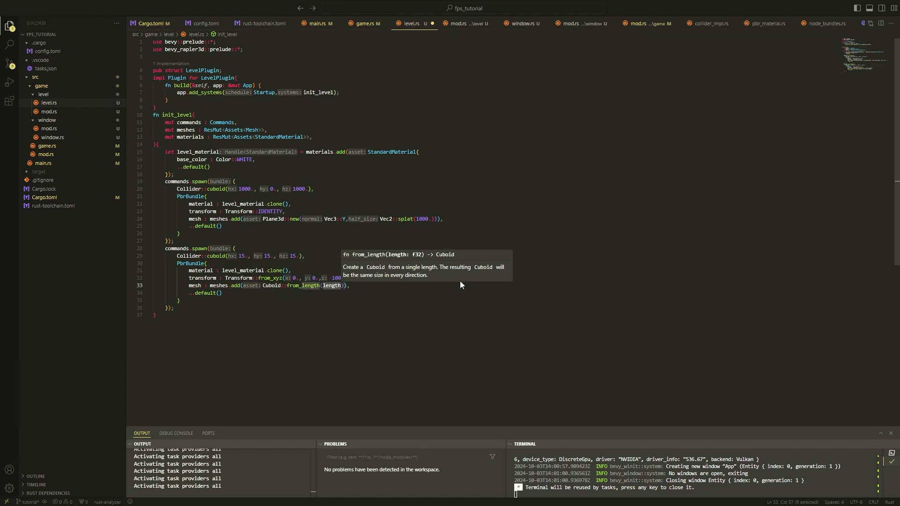
pyautogui.write('30')
pyautogui.write('60.')
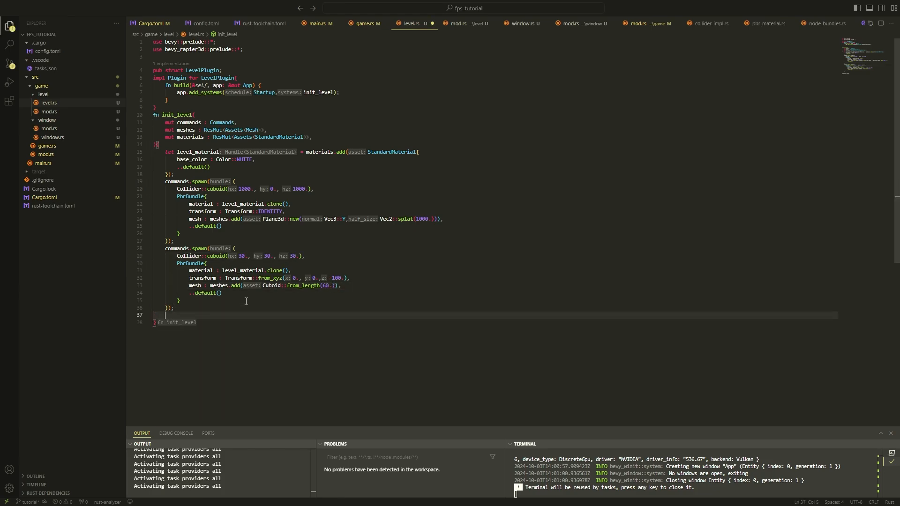
# Spawn a DirectionalLightBundle with light_consts::lux illuminance and a transform.
pyautogui.write('commands.spawn(DirectionalLightBundle{')
pyautogui.write('directional_light : DirectionalLight(')
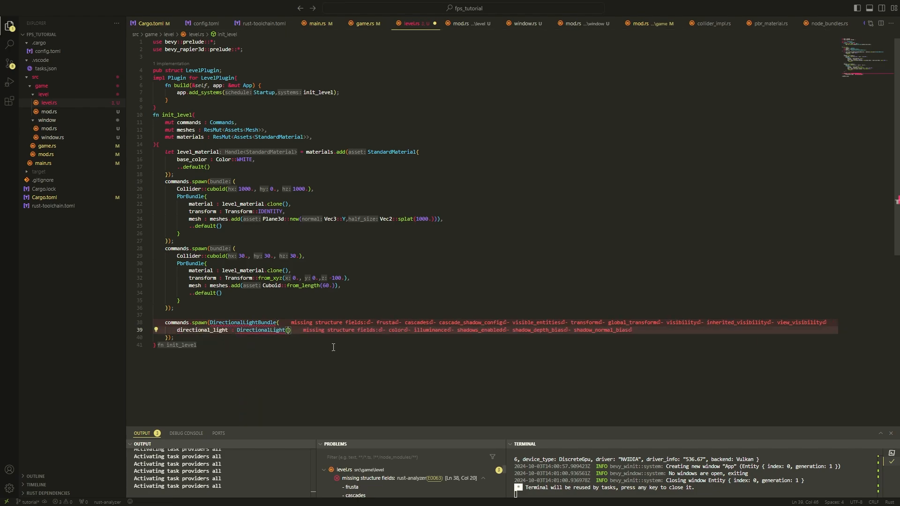
pyautogui.write('illuminance : light_consts::lux')
pyautogui.write('..de')
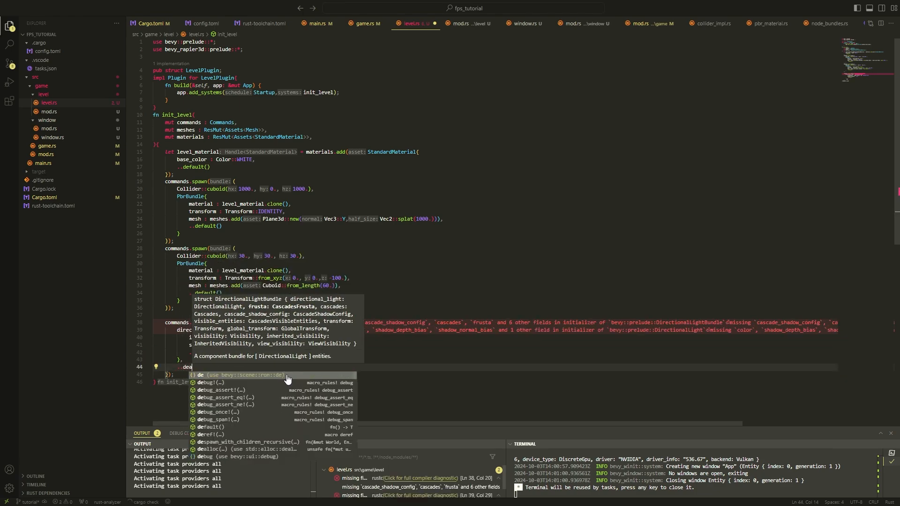
pyautogui.write('Tranfo')
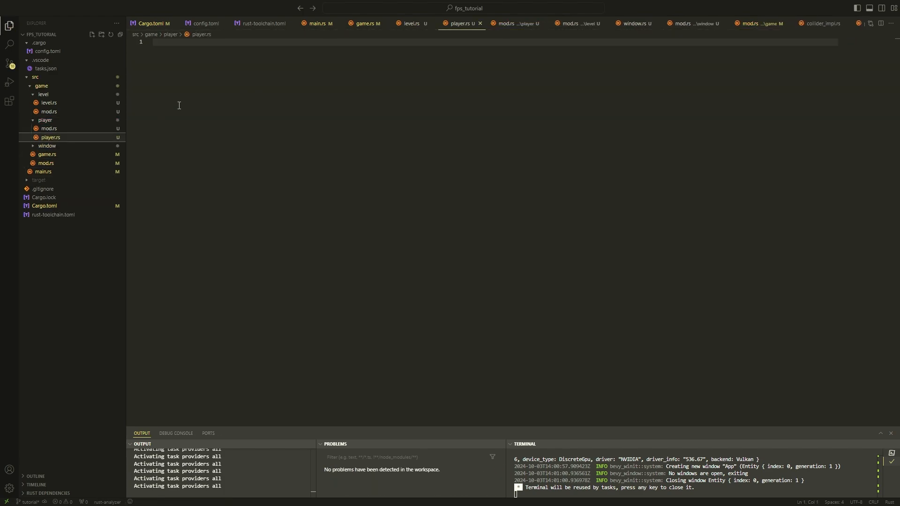
# Define PlayerPlugin registering init_player at Startup and a derived Player component.
pyautogui.write('use bevy::prelude::*;')
pyautogui.write('app')
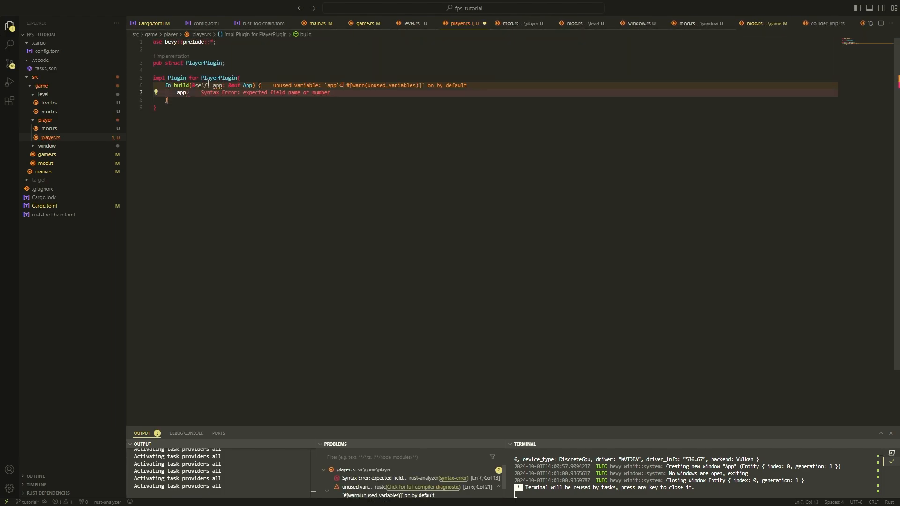
pyautogui.write('.add_systems(Startup,init_player);')
pyautogui.write('fn init_player(){')
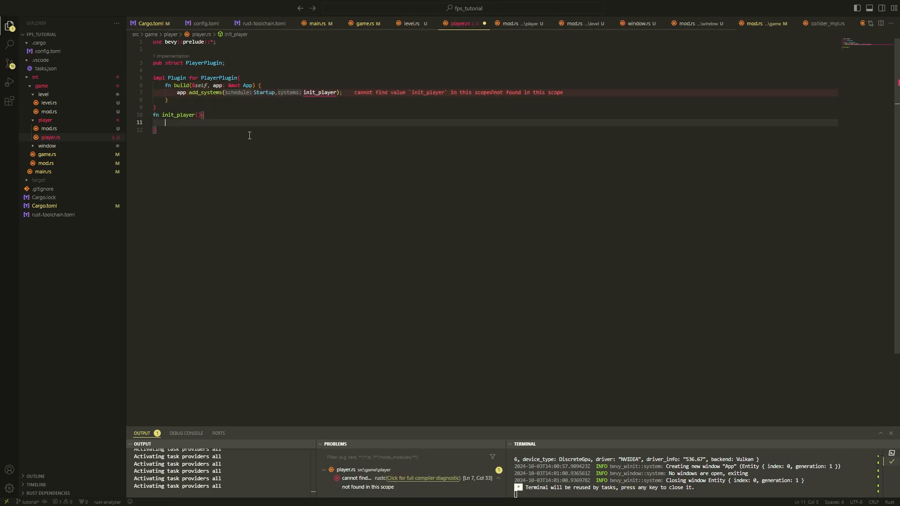
pyautogui.write('mut commands : Comm')
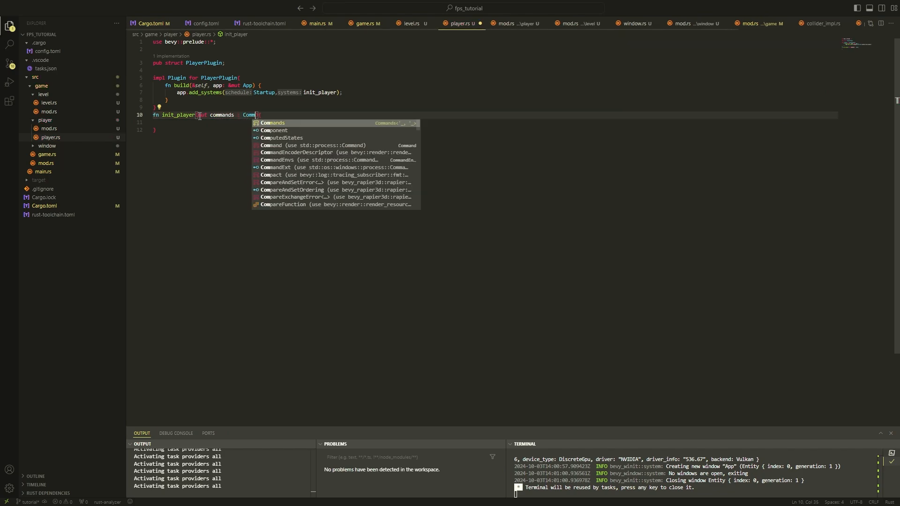
pyautogui.write('#[derive(Component)]')
pyautogui.write('pub struct Player{')
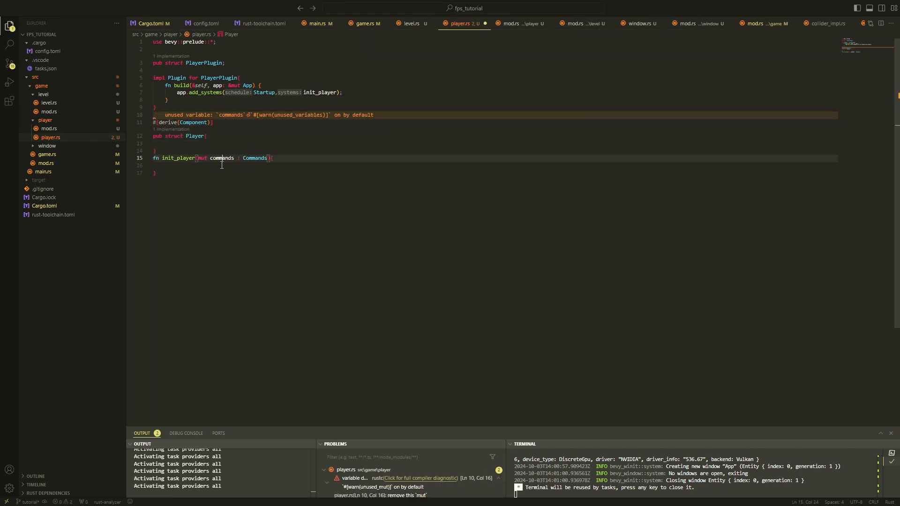
# Spawn Camera3dBundle with fov 103.0, Transform::from_translation(Vec3::new(0., ...)) and a projection field.
pyautogui.write('let fov = 103.0_f32.t')
pyautogui.write('transform: Transfo')
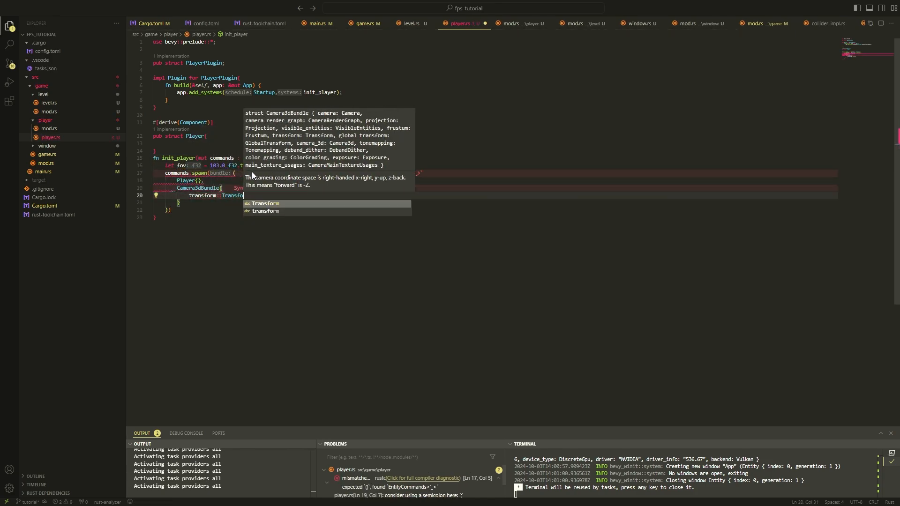
pyautogui.write('::from_translation(translation)')
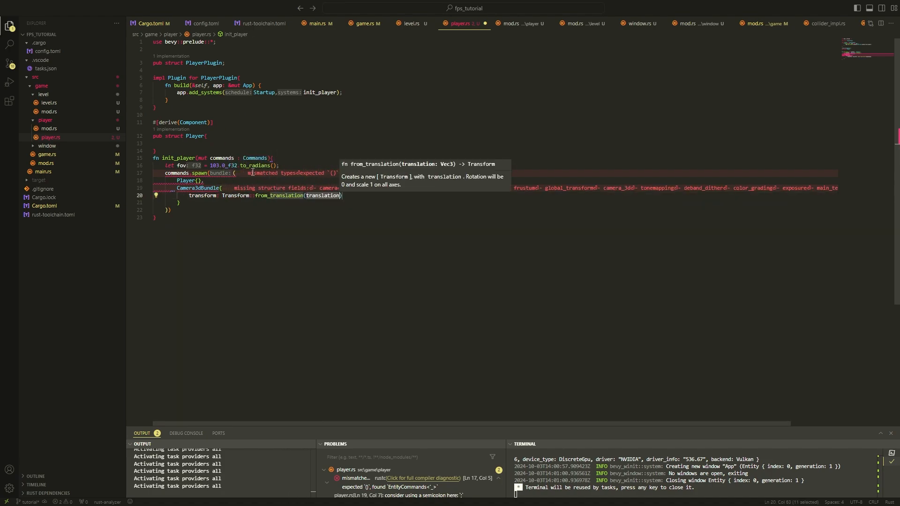
pyautogui.write('Vec3::new(0.')
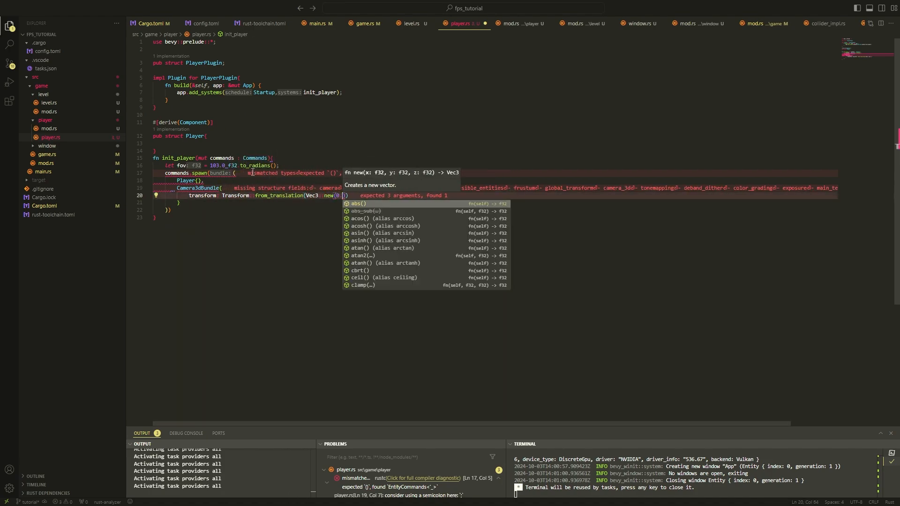
pyautogui.write('projection: Projection::Perspective(PerspectiveProjection{')
pyautogui.write('..default()')
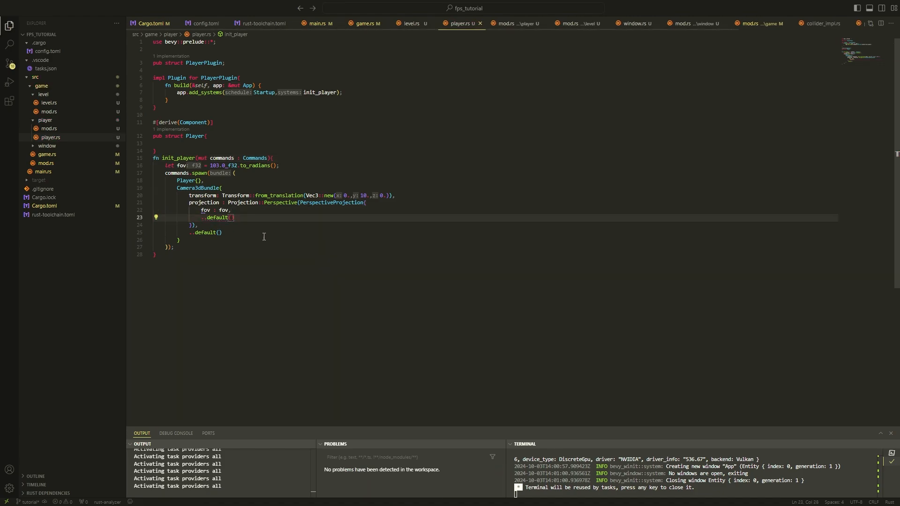
# Switch to game.rs to register LevelPlugin and PlayerPlugin in GamePlugin.
pyautogui.click(366, 22)
pyautogui.write('camera_controller')
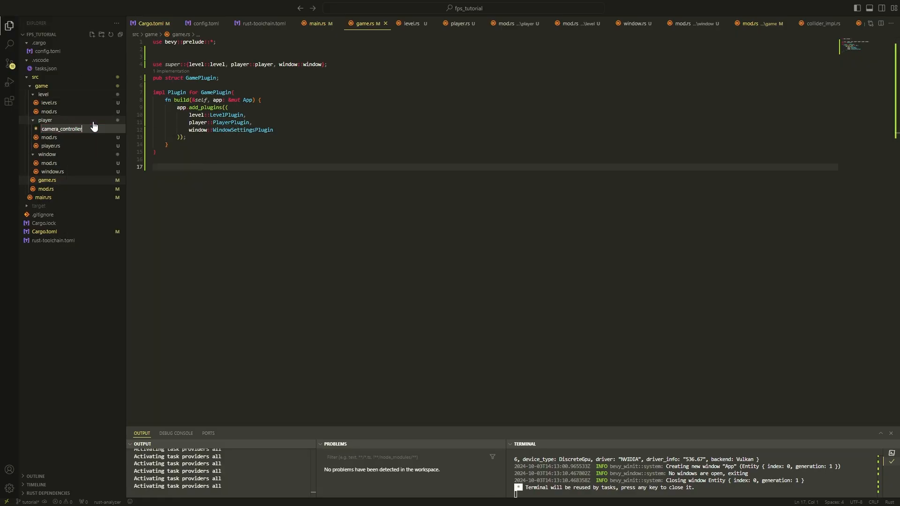
# Create camera_controller.rs with a CameraController component and a system accumulating MouseMotion delta times sensitivity.
pyautogui.press('Enter')
pyautogui.write('use bevy::prelude::*;')
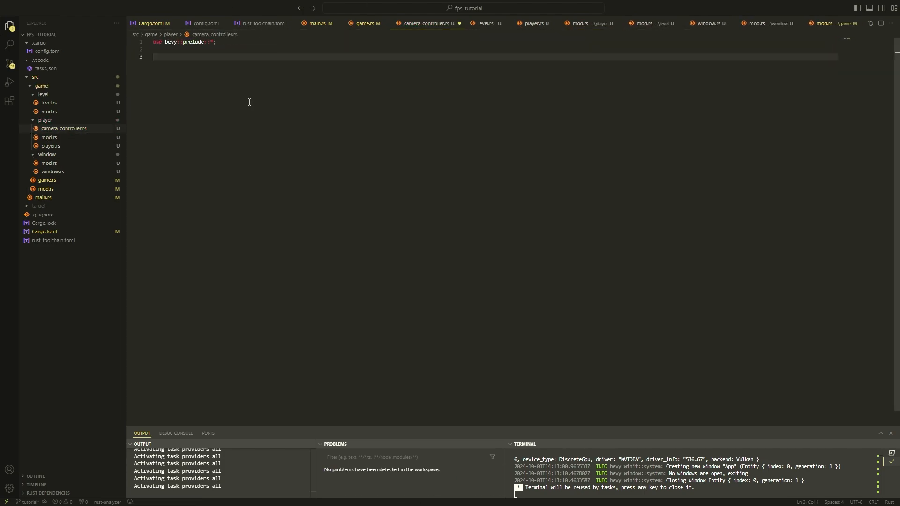
pyautogui.write('#[derive(Component)]')
pyautogui.write('mut mouse_motion :')
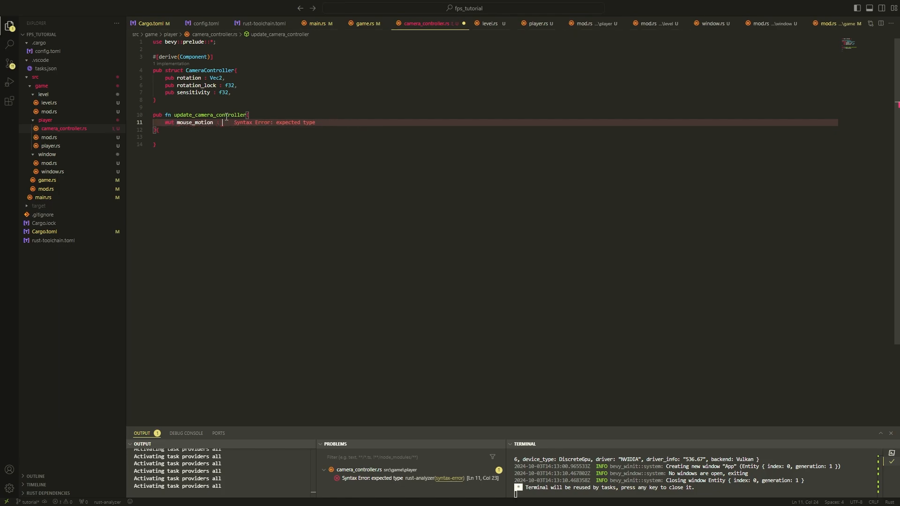
pyautogui.write('EventReader<MouseMotion>,')
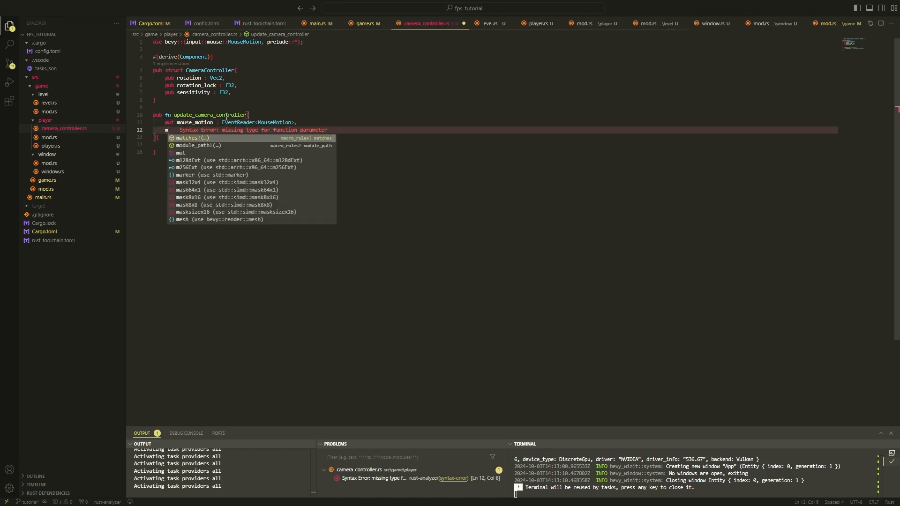
pyautogui.write('camera_query : Query<(&mut CameraController,&mut Transform)>')
pyautogui.write('for ev in mouse_motion.read(){')
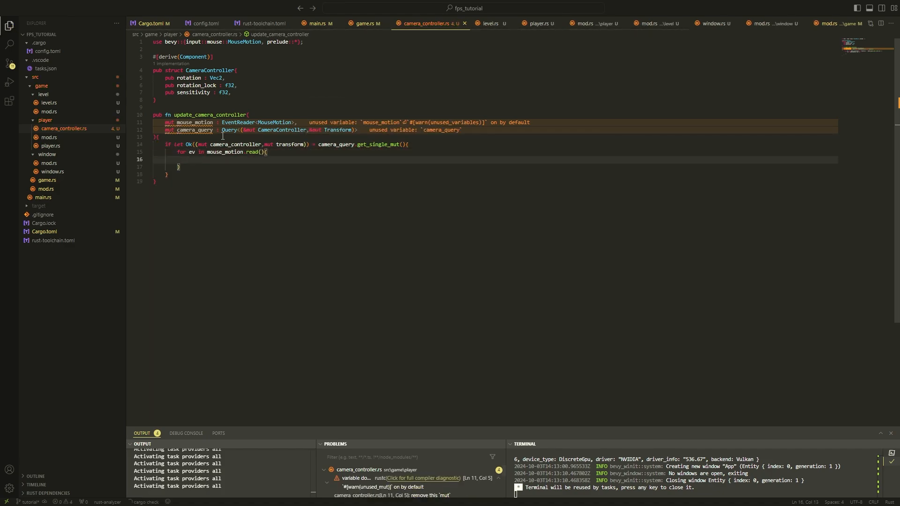
pyautogui.write('camera_controller.rotation.y += ev.delta')
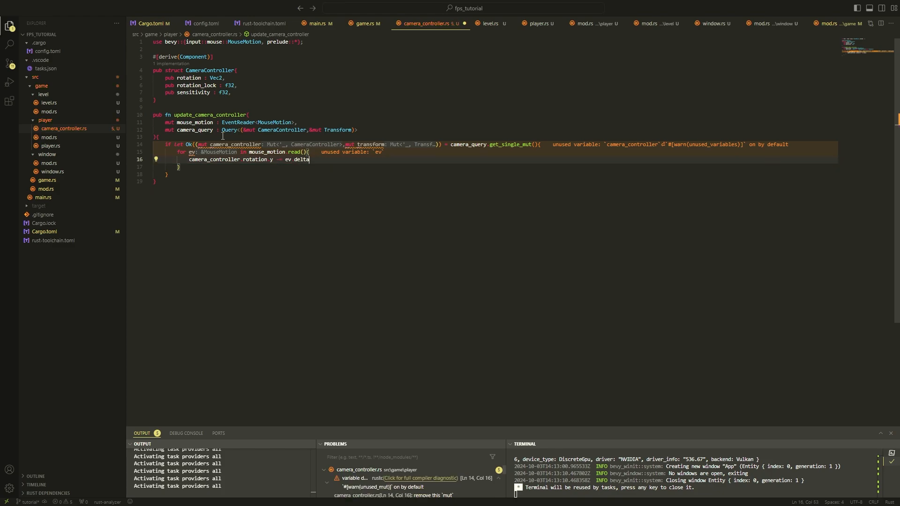
pyautogui.write('x * camera_controller sensitivity;')
pyautogui.write('camera_controller.rotation.x = f32::clamp(camera_controller.rotation.x, -camera_controller.rotation_lock, camera_controller.rotation_lock);')
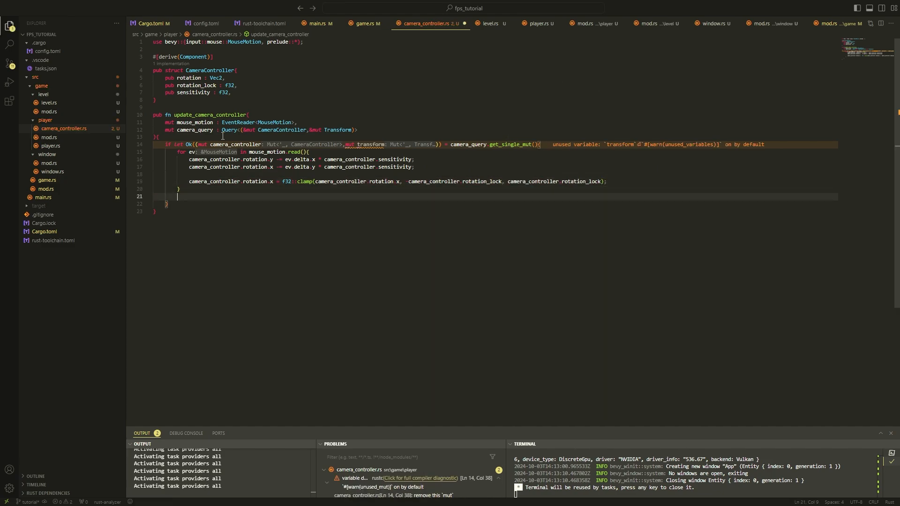
# Build y_quat and x_quat via Quat::from_axis_angle and set transform.rotation = y_quat * x_quat.
pyautogui.write('let y_quat = Quat::f')
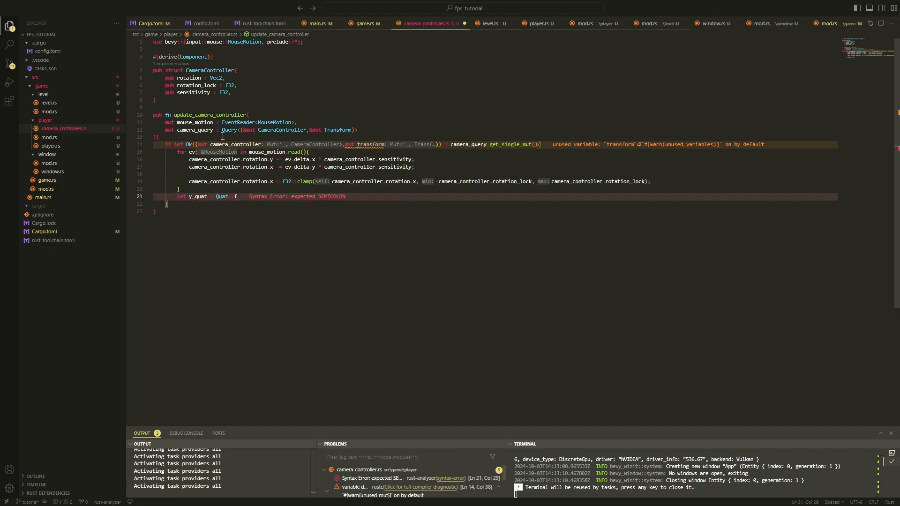
pyautogui.write('rom_axis_angle(Vec3::Y, camera_controller.rotation.y);')
pyautogui.write('let x_quat = Quat::from_axis_angle(Vec3::X, camera_controller.rotation.x);')
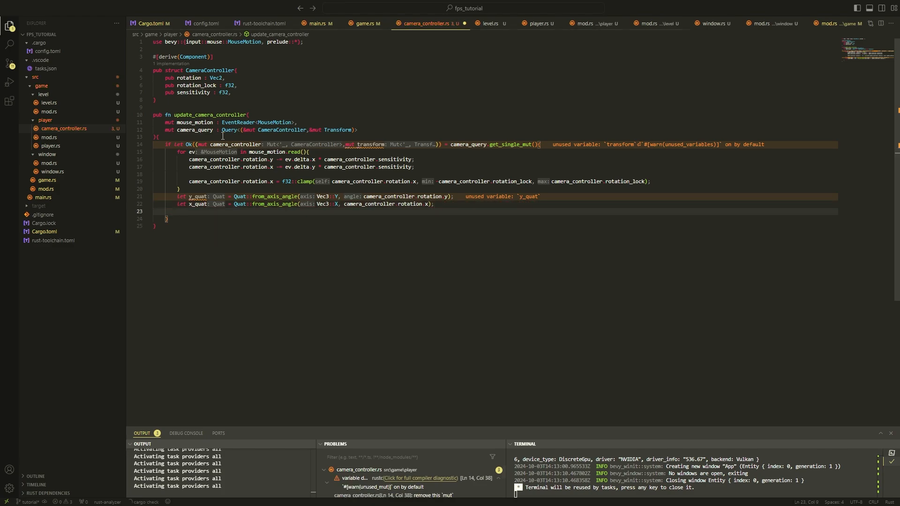
pyautogui.write('transform.rotation = y_quat * x_quat')
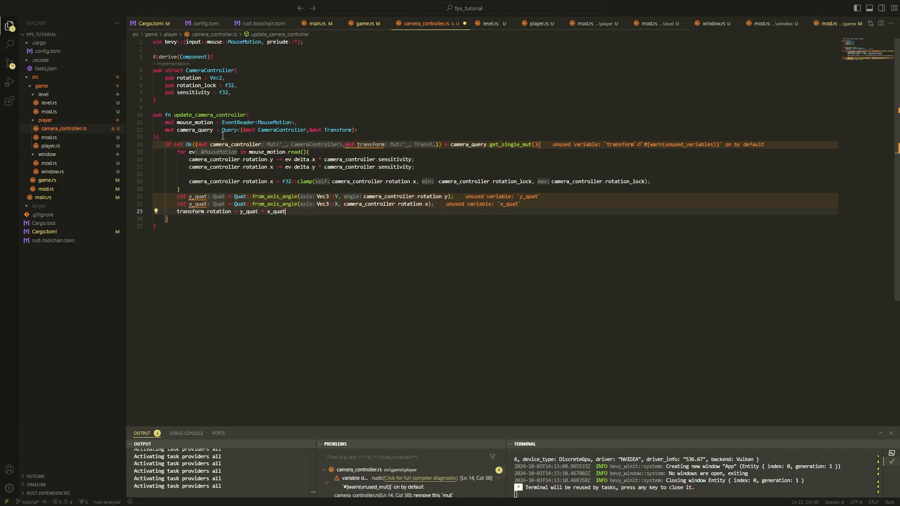
# Register update_camera_controller and a CameraController in player.rs, then fix the x_quat line.
pyautogui.click(538, 22)
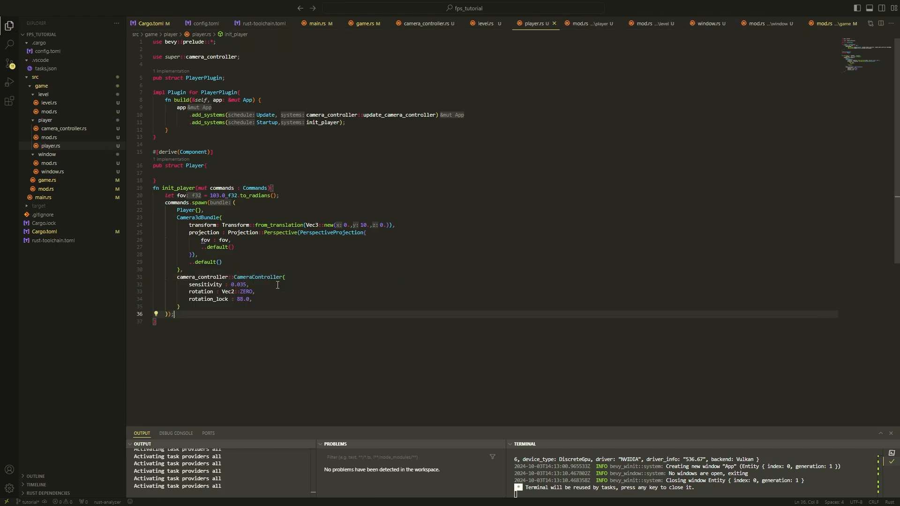
pyautogui.click(425, 23)
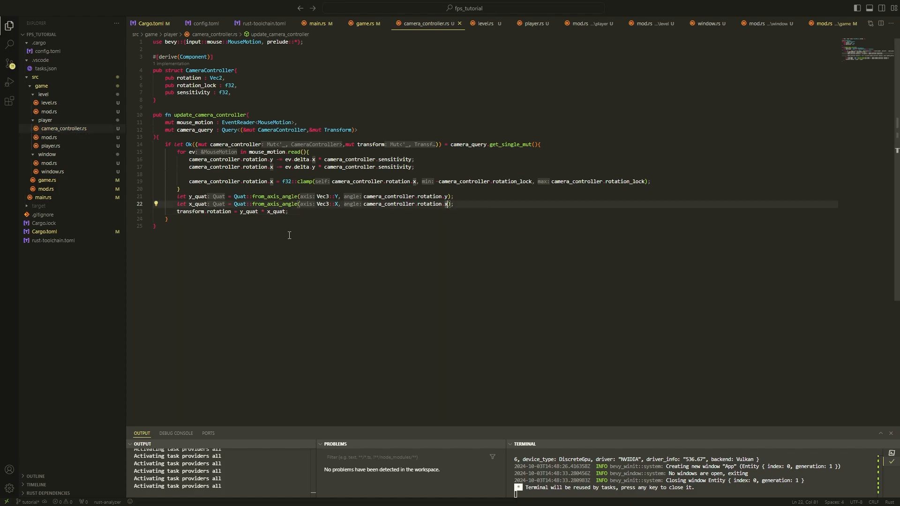
pyautogui.write('.rs')
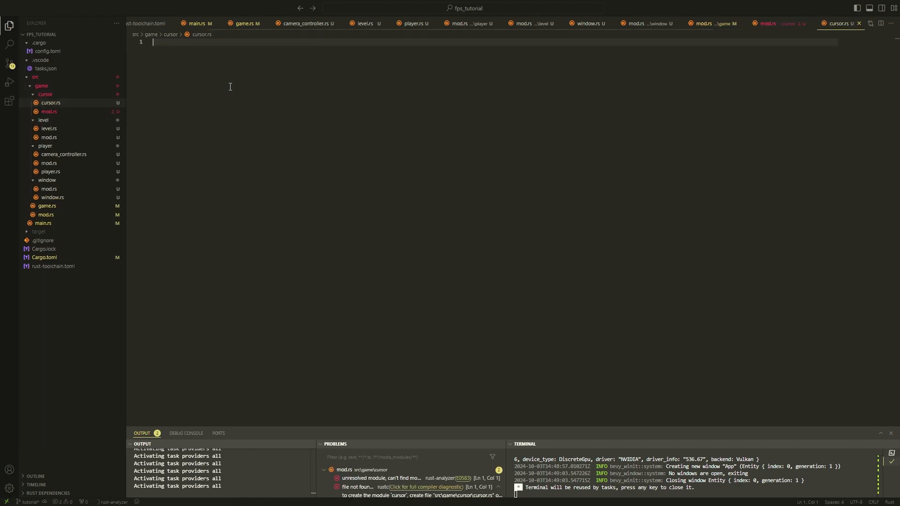
# Write CursorPlugin registering a Cursor resource (derive Resource, Default) and a Startup init_cursor_properties system.
pyautogui.write('use bevy::prelude::*;')
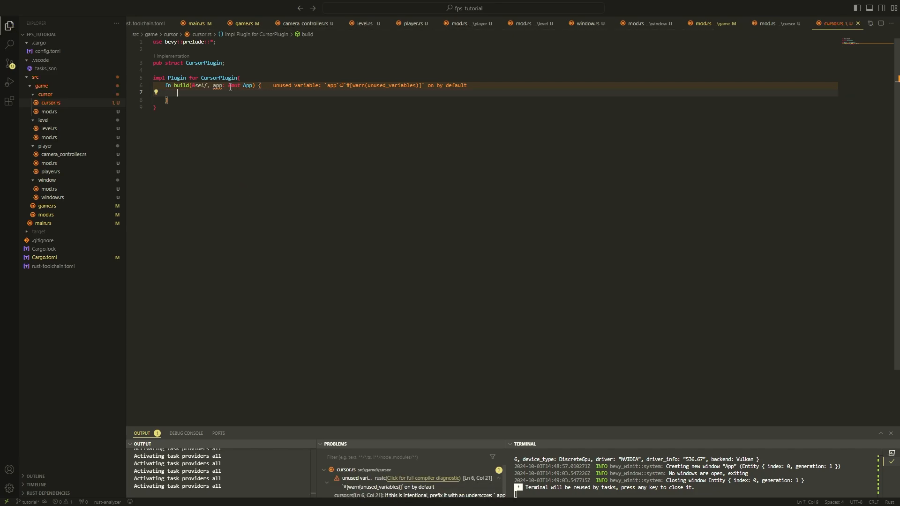
pyautogui.write('app.init_resource::<Cursor>();')
pyautogui.write('#[derive(Resource')
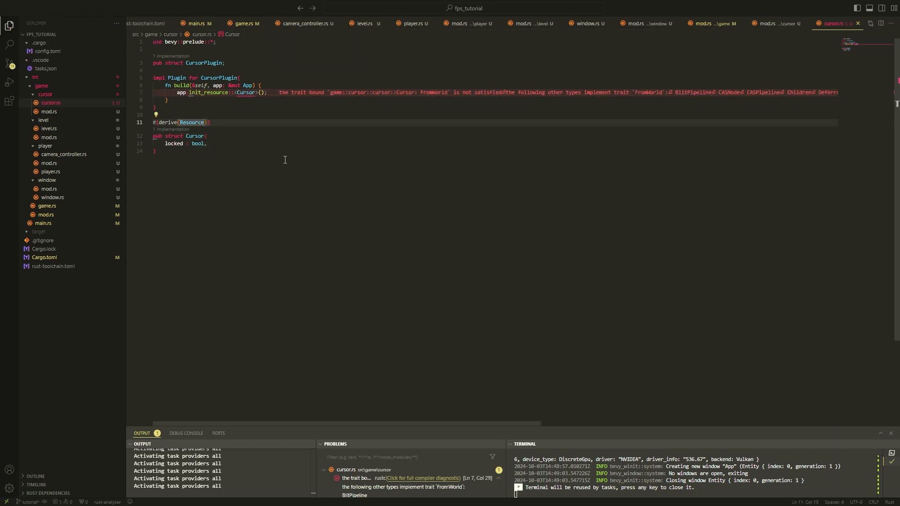
pyautogui.write(',')
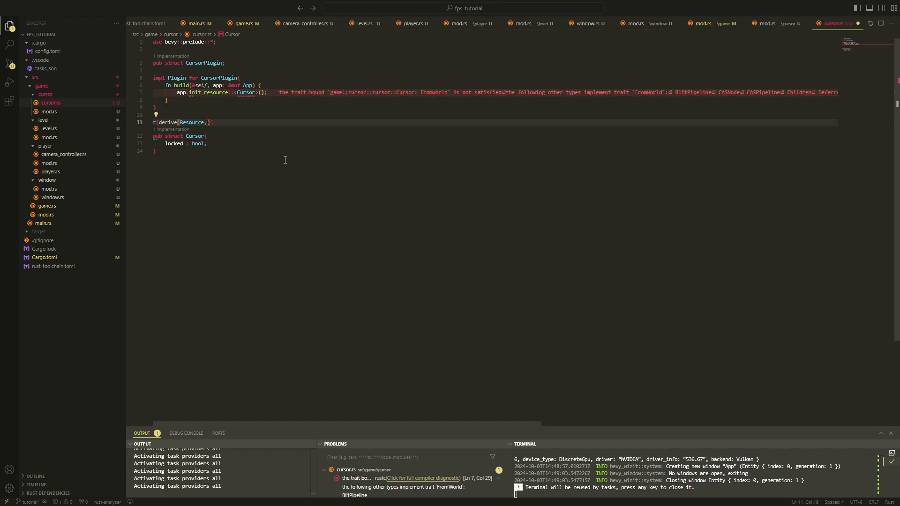
pyautogui.write('Default')
pyautogui.write('add_systems(Startup,init_cursor_properties);')
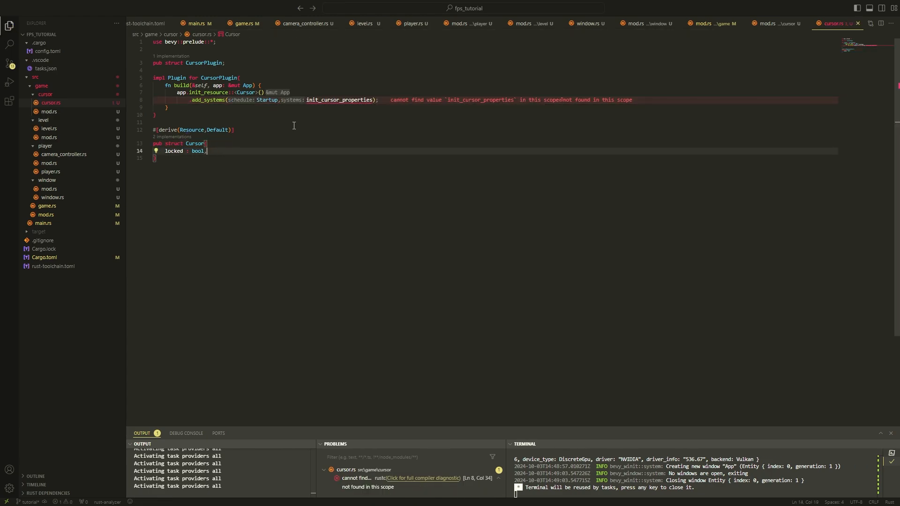
pyautogui.write('fn init_cursor_properties(){')
pyautogui.write('impl Cursor{')
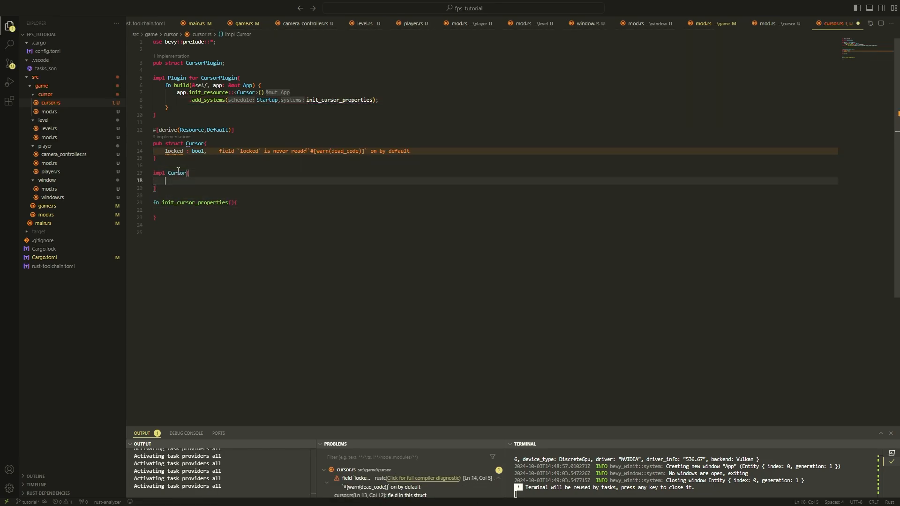
# Implement Cursor::invert_lock(&mut self, window) flipping locked and setting cursor grab mode and visibility.
pyautogui.write('pub fn invert_')
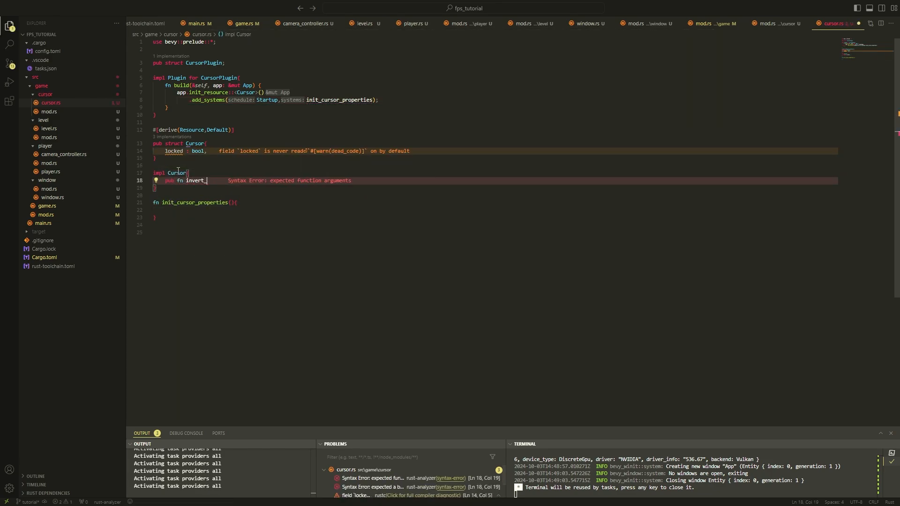
pyautogui.write("lock(&mut self, window : &mut Mut<'_,Window>")
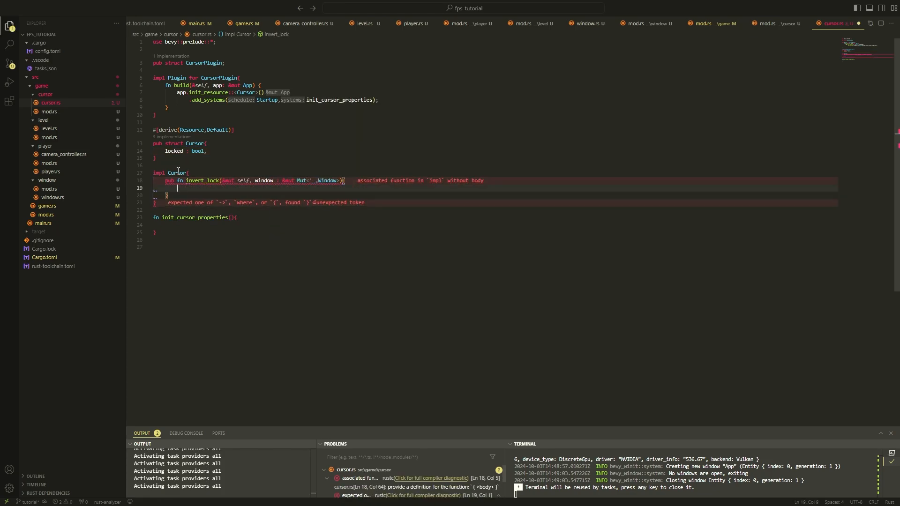
pyautogui.write('self.locked = self.locked;')
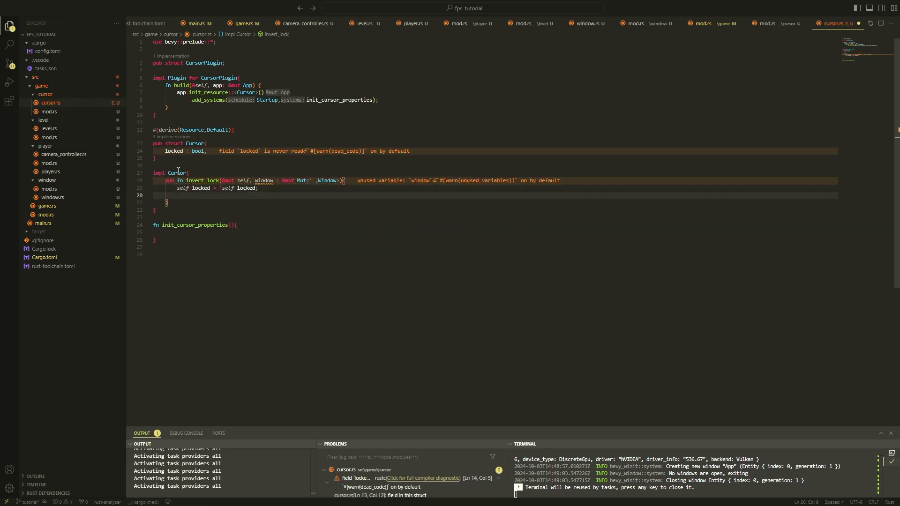
pyautogui.write('window.cursor.visible = !self.locked;')
pyautogui.write('window.cursor.grab_mode = CursorGrabMode::Locked;')
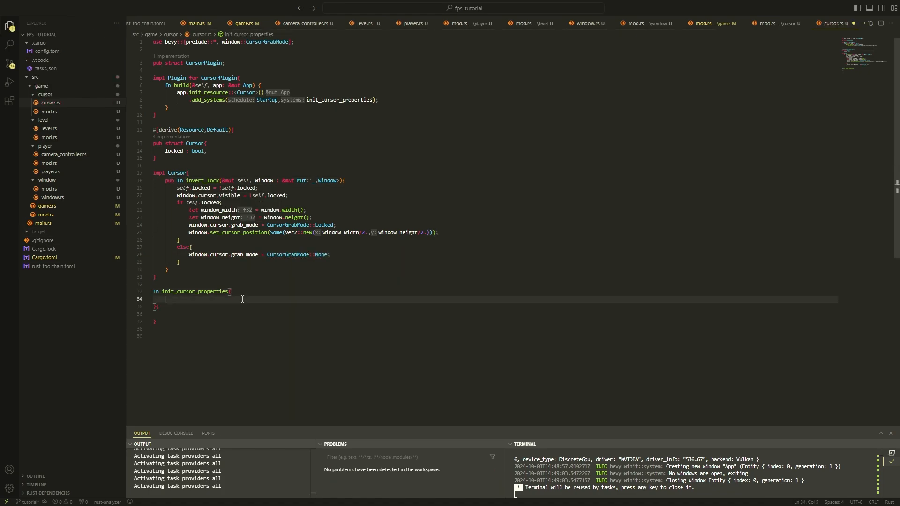
# Call cursor.invert_lock in init_cursor_properties and add update_cursor_locking toggling the lock on KeyCode::Escape.
pyautogui.write('mut window_query : Query<&mut Window, With<PrimaryWindow>>,')
pyautogui.write('mut cursor : ResMut<Cursor>')
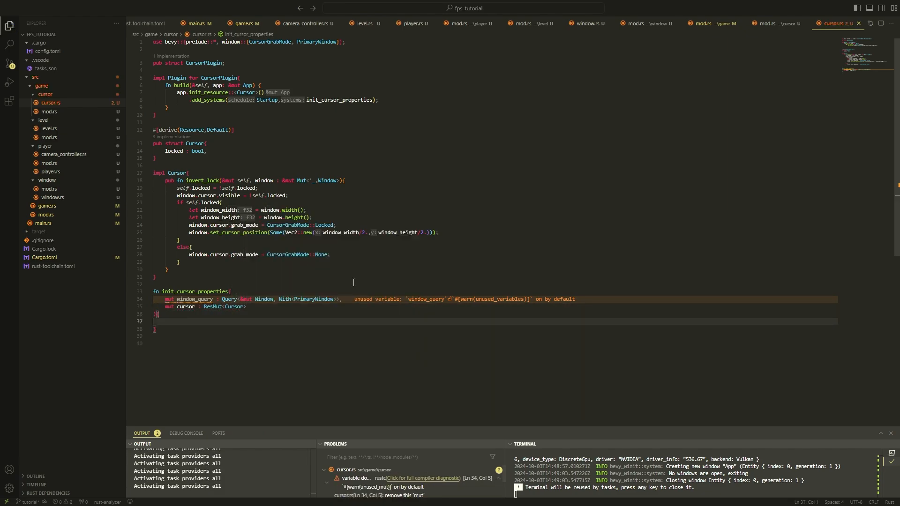
pyautogui.write('let mut window = window_query.get_single_mut().unwrap();')
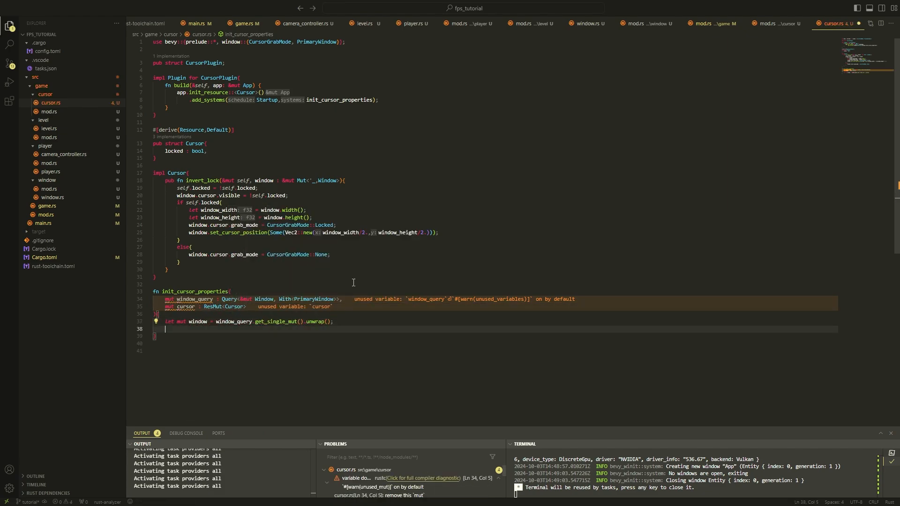
pyautogui.write('cursor.invert_lock(&mut window);')
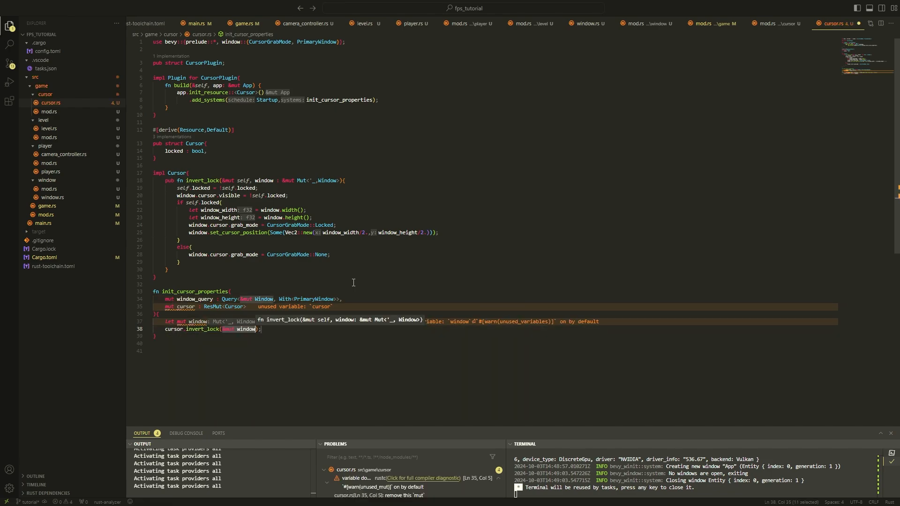
pyautogui.write('fn update_cursor_locking(')
pyautogui.write('mut keys : Res<ButtonInput<KeyCode>')
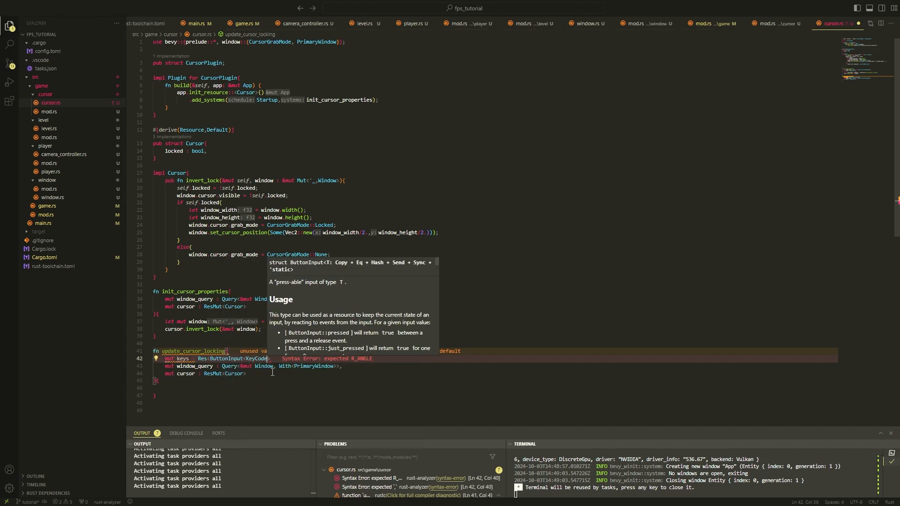
pyautogui.write('if ket')
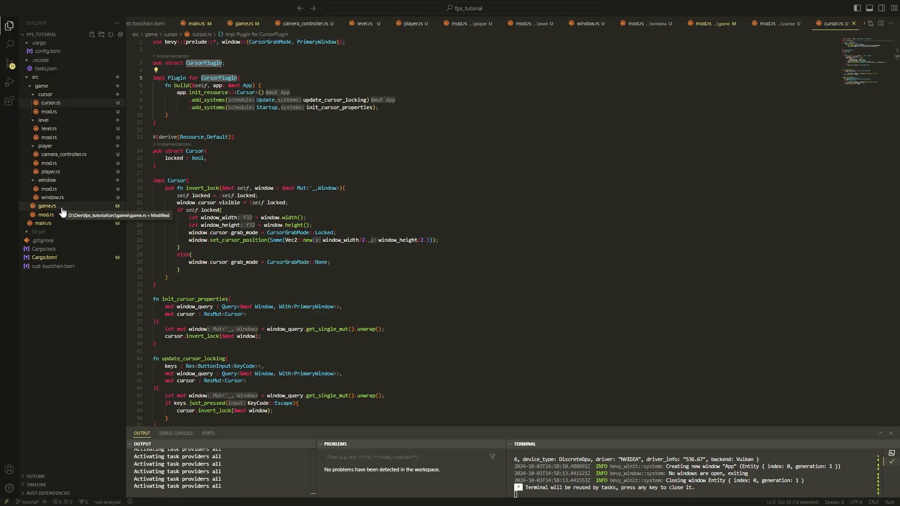
# Register CursorPlugin via .add_plugins in WindowSettingsPlugin's build in window.rs.
pyautogui.click(588, 23)
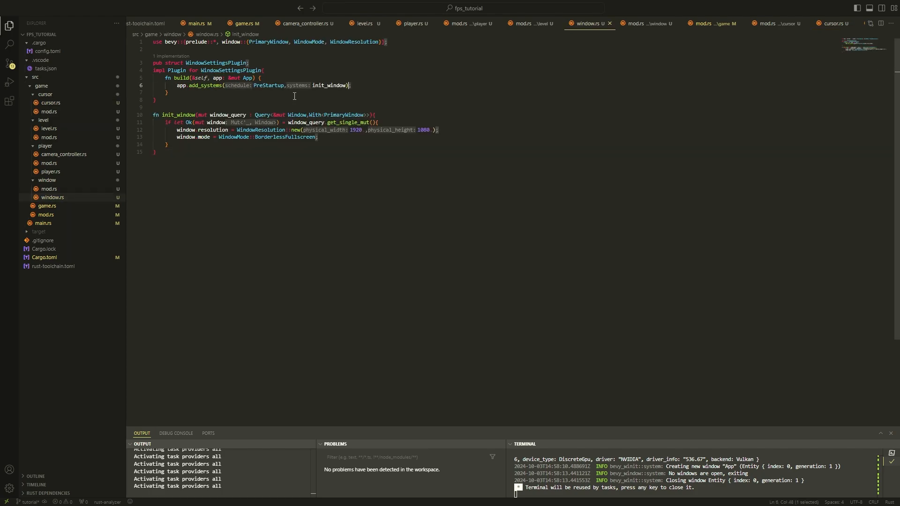
pyautogui.write('.add_plugins(CursorPlugin)')
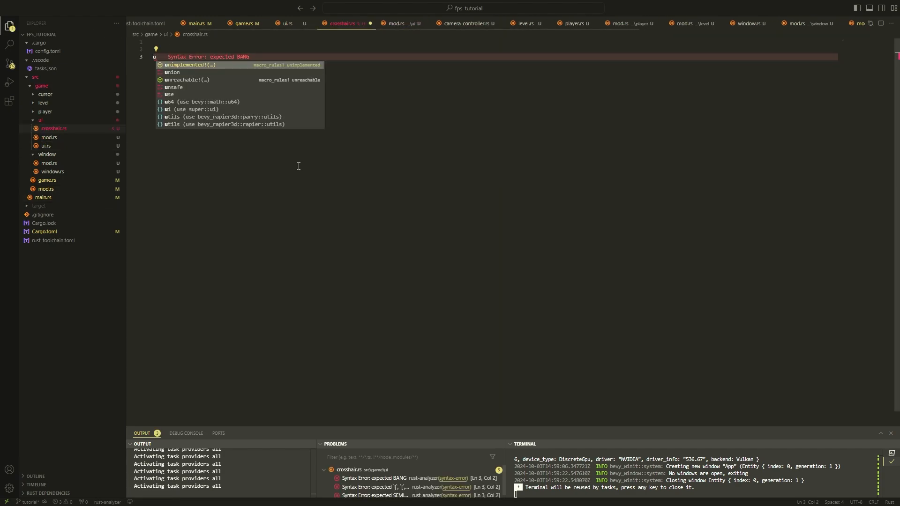
# Start spawn_crosshair in crosshair.rs with a primary-window query and window = window_query.get_single().
pyautogui.write('use bevy::prelude::*;')
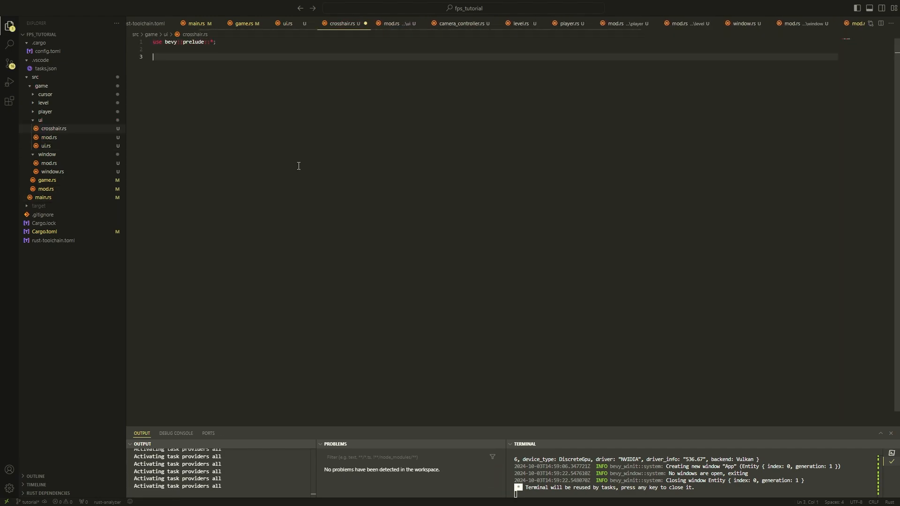
pyautogui.write('pub fn spawn_crosshair(){')
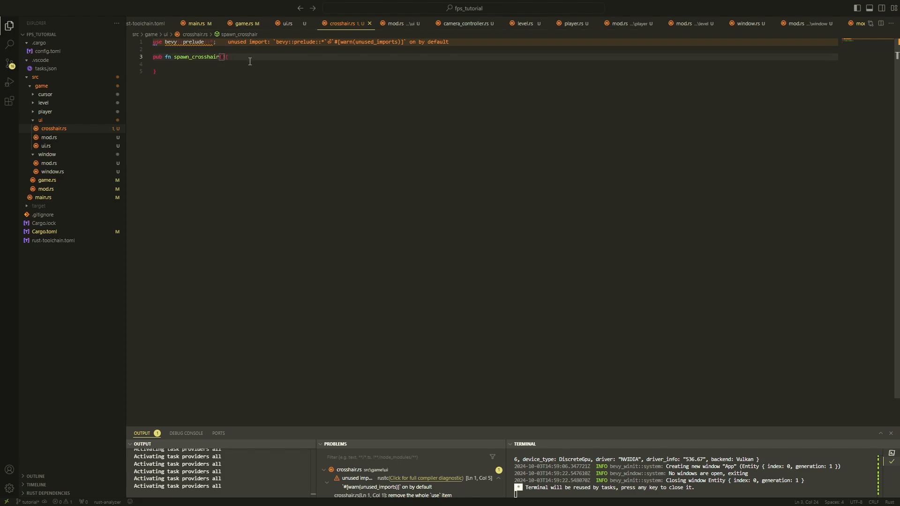
pyautogui.write('window_query: Query<&Window, With<PrimaryWindow>>, mut commands: Commands')
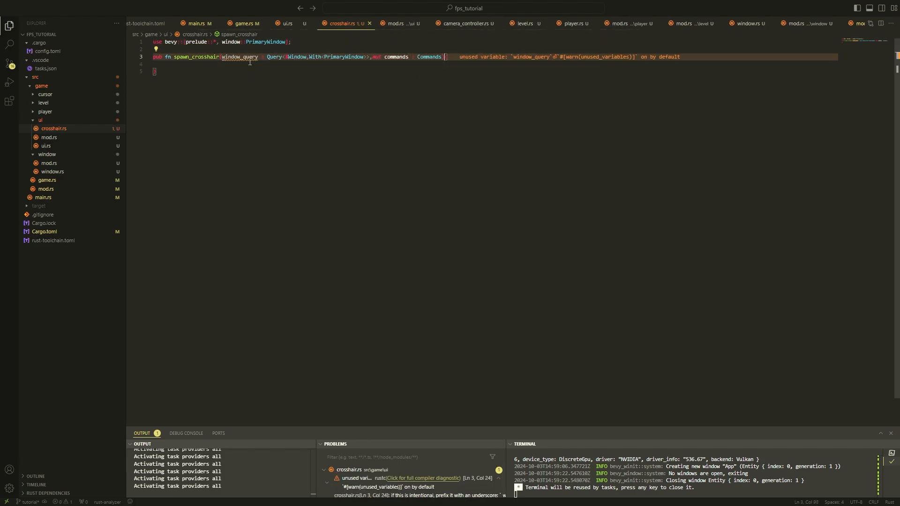
pyautogui.write('let window = window_query.get_single().unwrap();')
pyautogui.write('commands.spawn((')
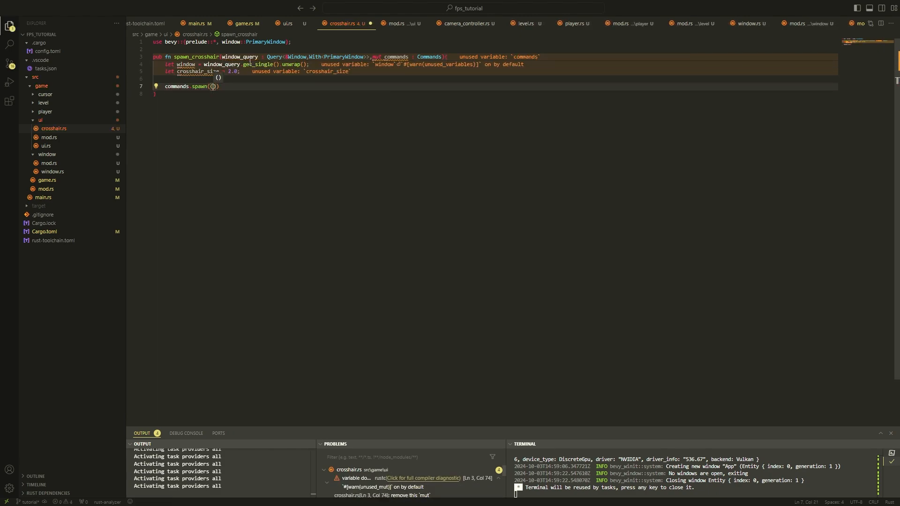
# Spawn a 100% width NodeBundle with an ImageBundle child positioned left by Val::Px for the crosshair.
pyautogui.write('NodeBundle{')
pyautogui.write('..default(')
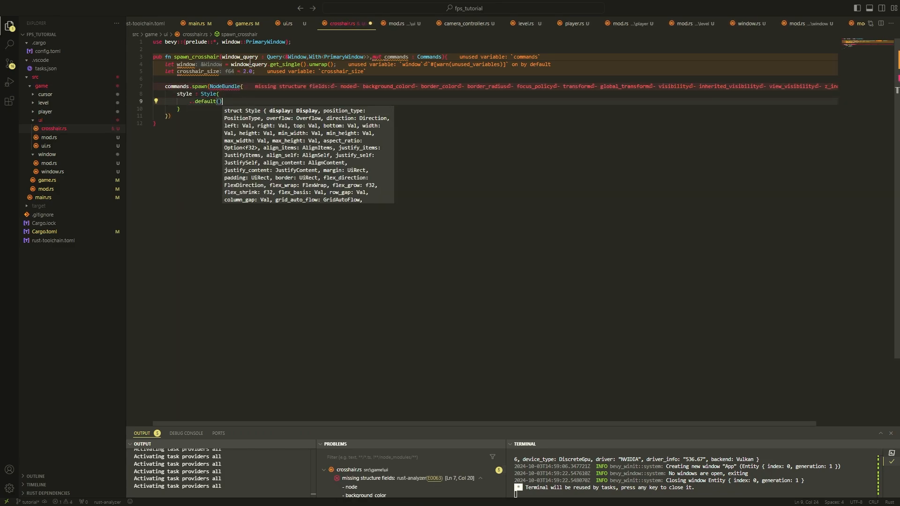
pyautogui.write('width: Val::Percent(100)')
pyautogui.click(172, 116)
pyautogui.write('.with_children(f);')
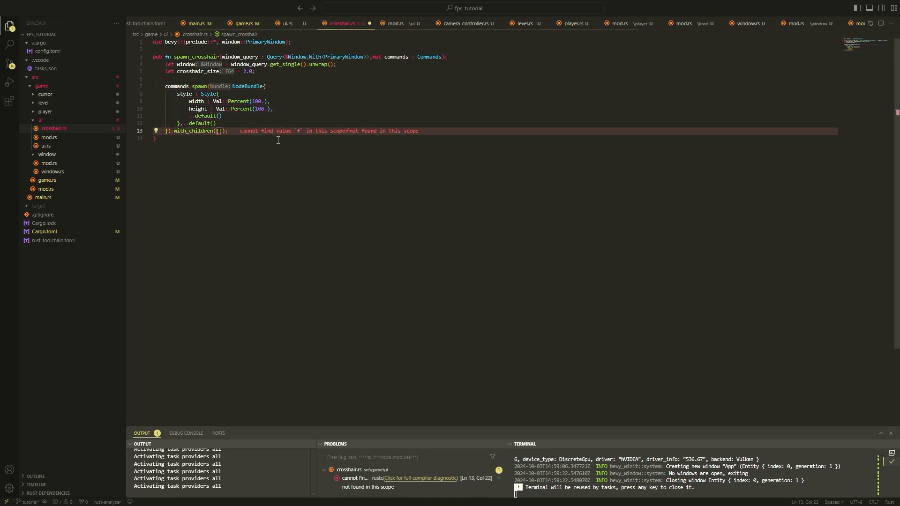
pyautogui.write('parent')
pyautogui.write('height : Val::Px(crosshair_size')
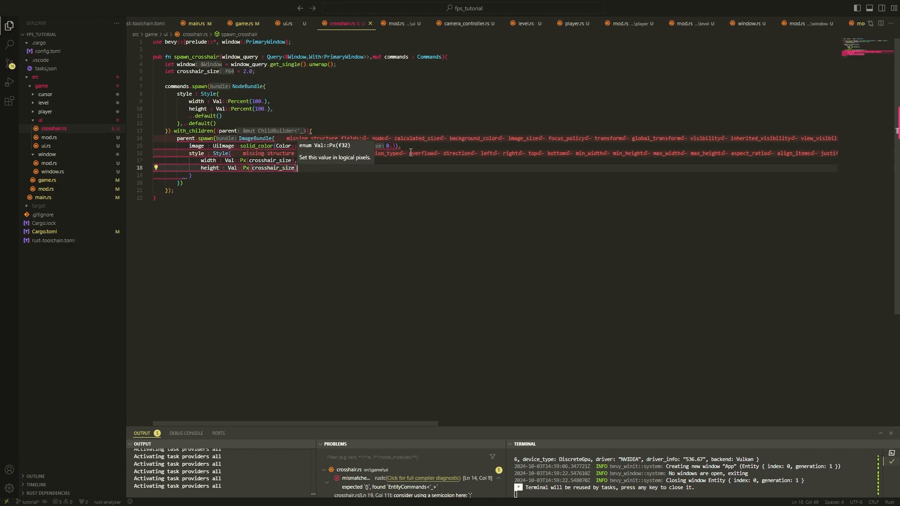
pyautogui.write('left : Val::Px(),')
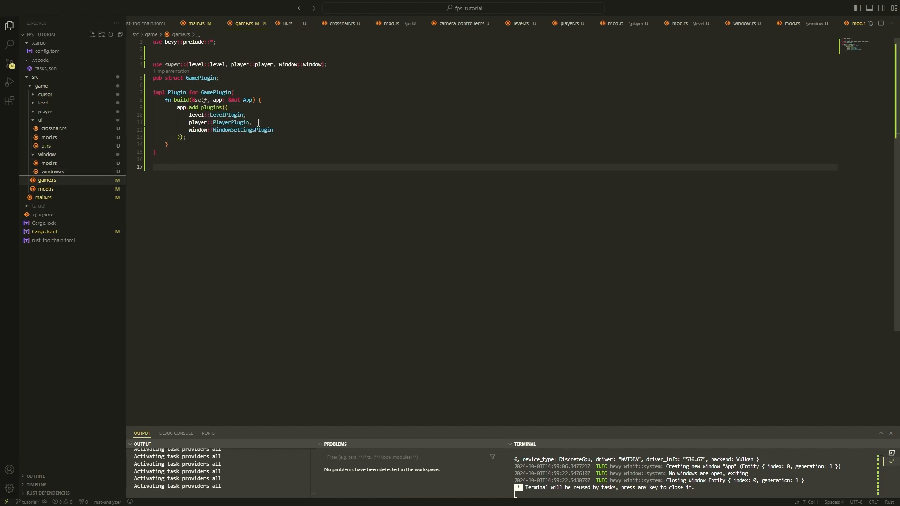
# Add ui::UiPlugin to GamePlugin's add_plugins and import super::ui via Quick Fix.
pyautogui.write('ui:UiPlugin')
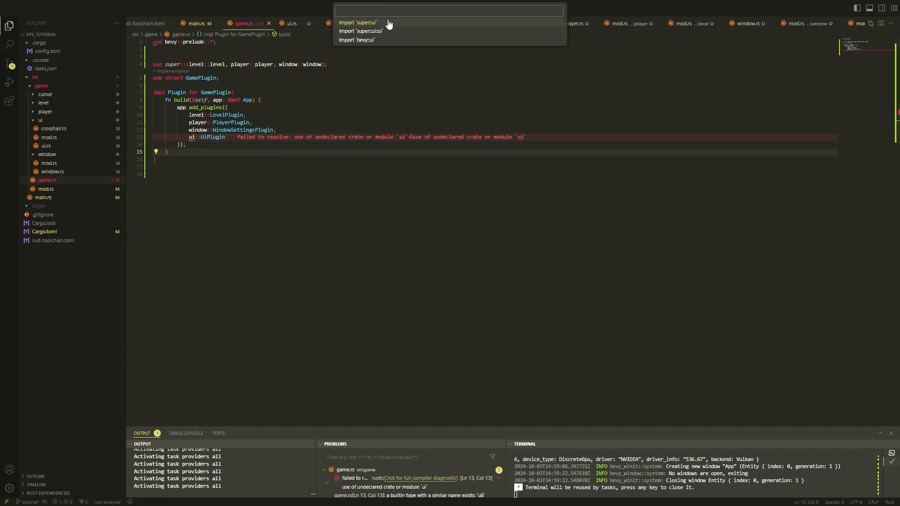
pyautogui.click(362, 31)
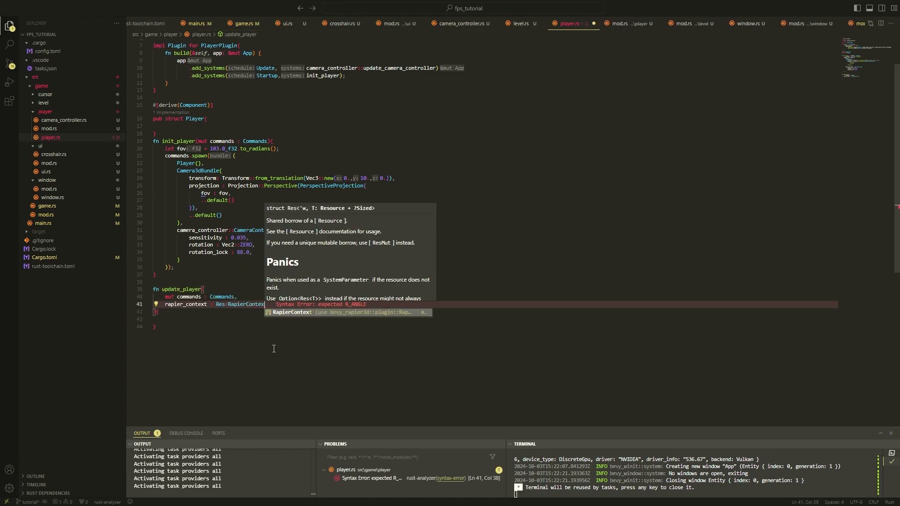
# Declare update_player with mouse_input and a player query over Player, Transform, GlobalTransform and Camera.
pyautogui.write('mut player_query : Query<()>')
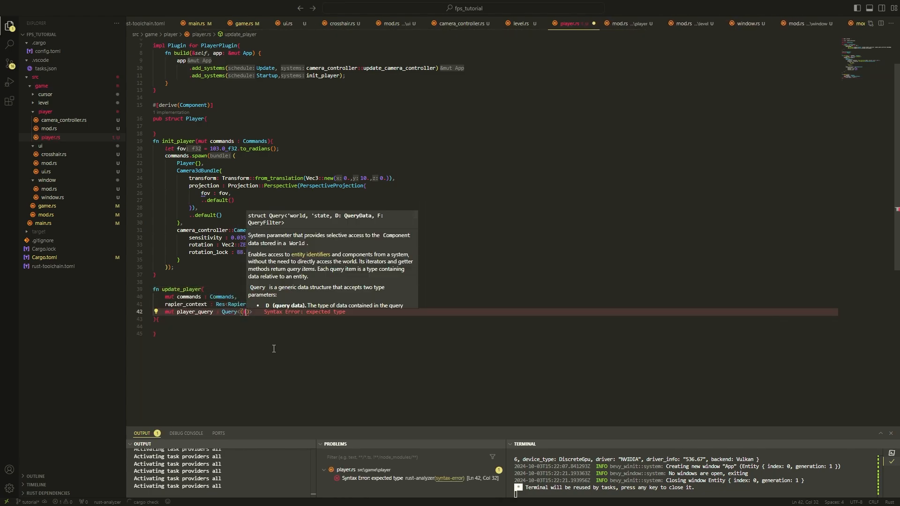
pyautogui.write('&mut Player,&mut Transform,&mut GlobalTransform,&mut Camera')
pyautogui.write('if let Ok((')
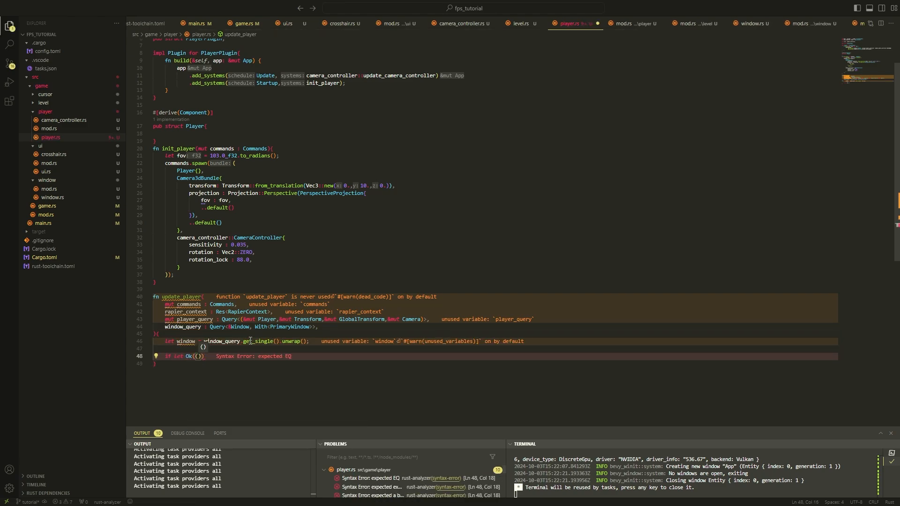
pyautogui.write('_player,transform,global_transform,camera')
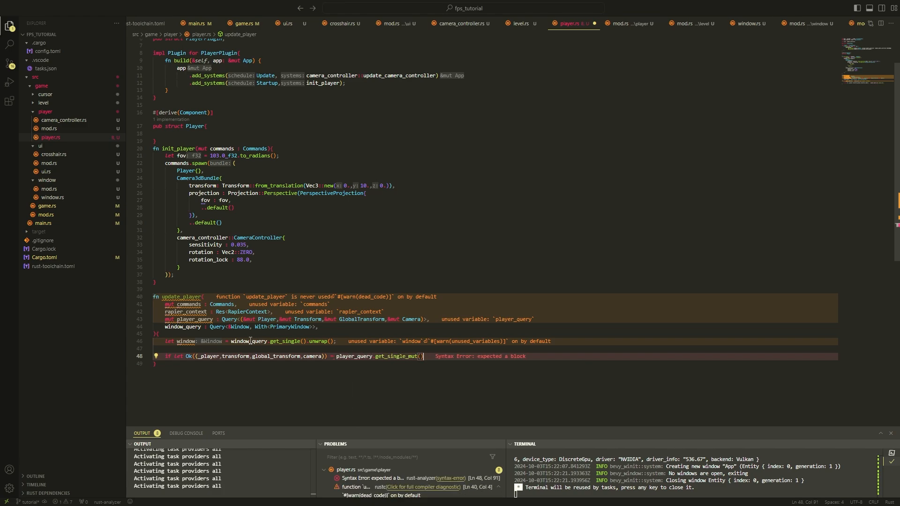
pyautogui.write('mouse_input : Res<ButtonInput<MouseButton>>,')
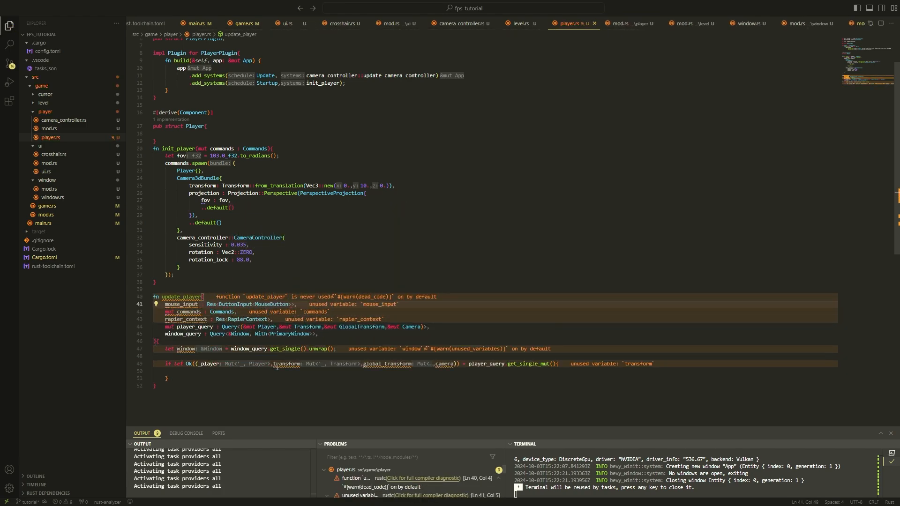
# On MouseButton::Left just_pressed, cast a ray via camera.viewport_to_world and if-let on the Rapier hit.
pyautogui.write('if mouse_input just_pressed()')
pyautogui.write('let Some(ray')
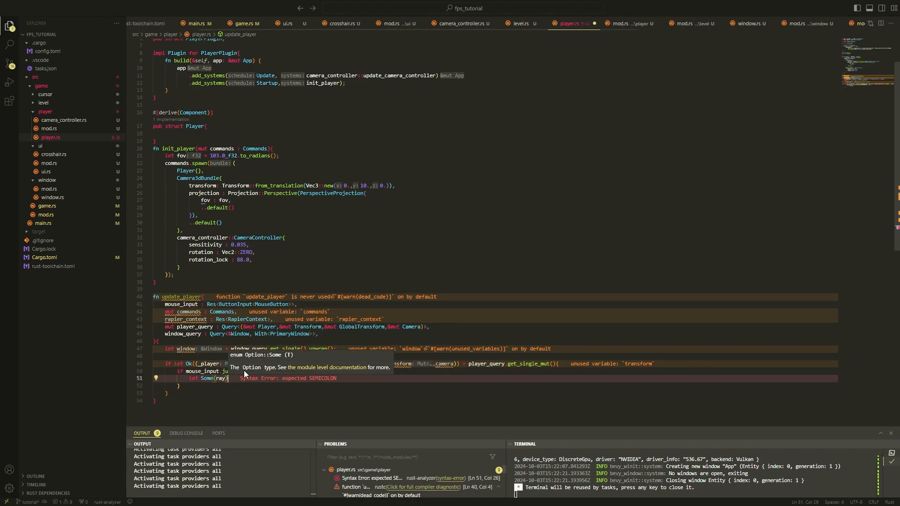
pyautogui.write('camera viewport_to_world(global_transform, viewport_position)')
pyautogui.write('QueryFilter::default())')
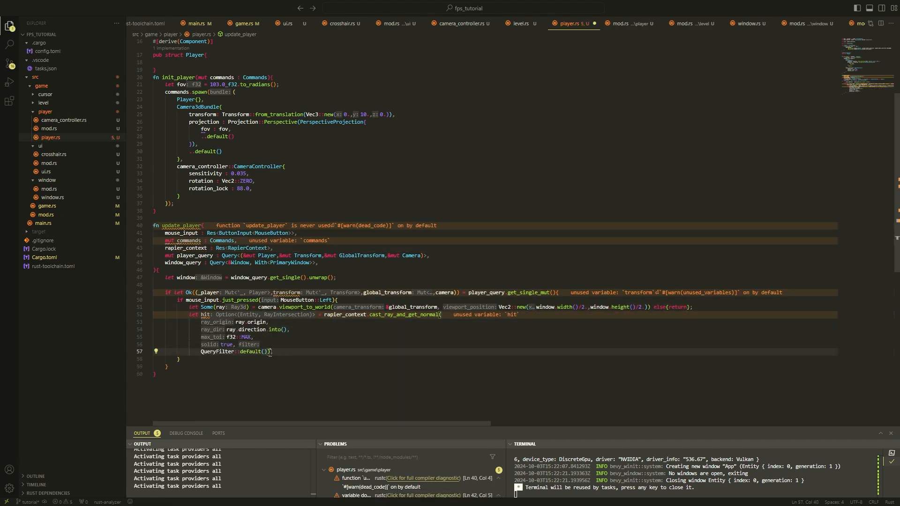
pyautogui.write('if let Some((entity,ray_intersection)) = hit{')
pyautogui.write('//spawn tracer and check collisions')
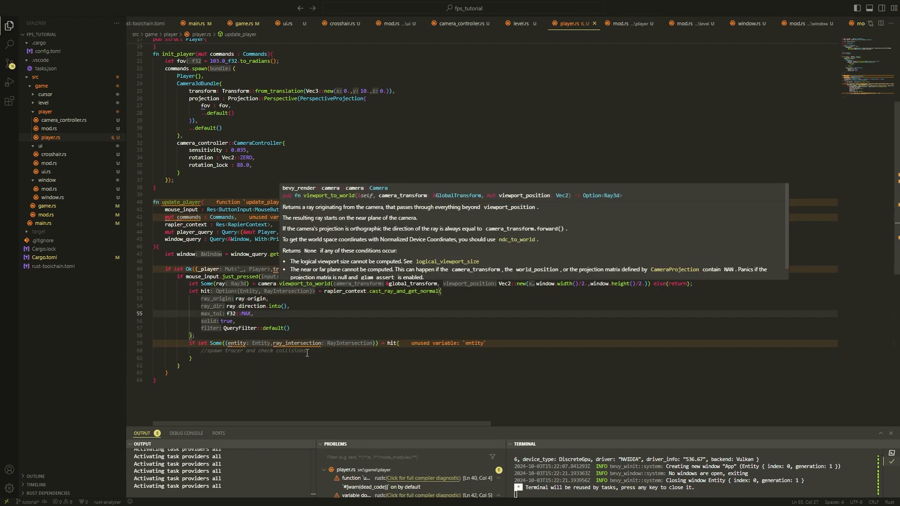
pyautogui.moveTo(358, 219)
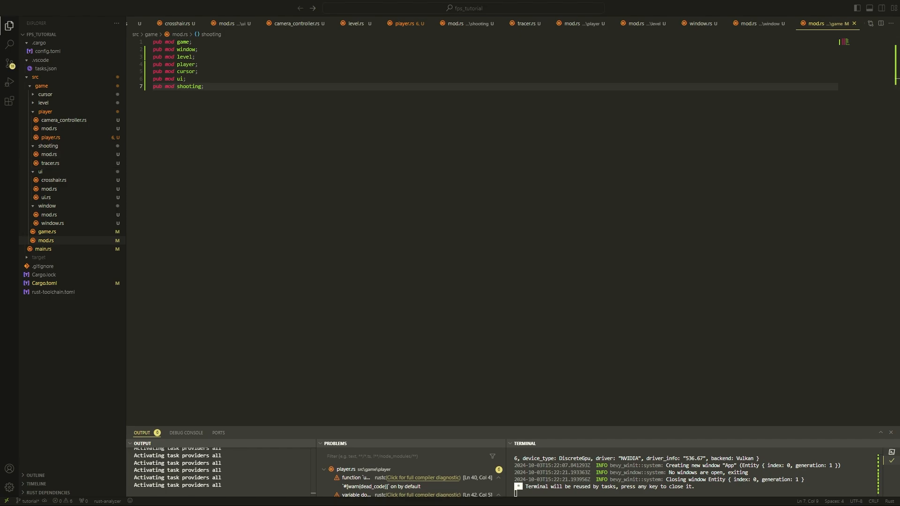
# In tracer.rs write TracerPlugin adding update_tracers to Update and a BulletTracer component with f32 fields.
pyautogui.click(51, 163)
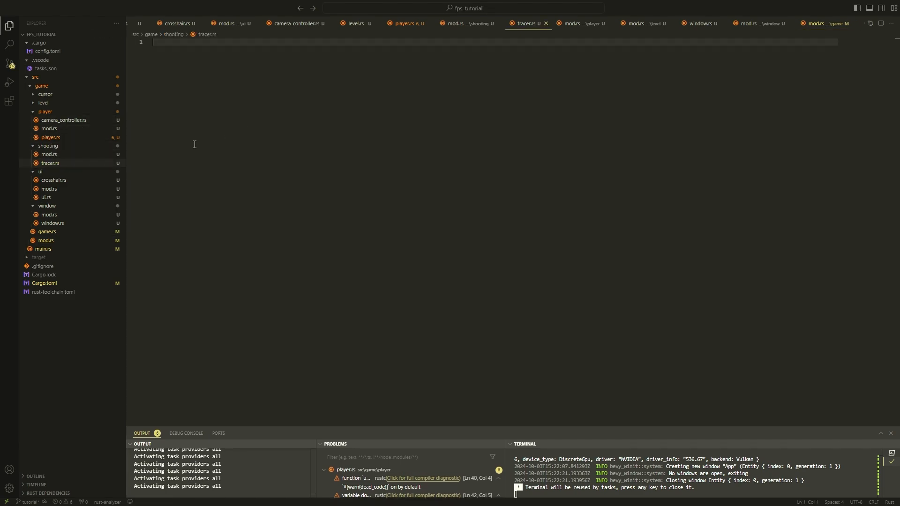
pyautogui.write('use bevy::prelude::*;')
pyautogui.write('pub struct TracerPlugin;')
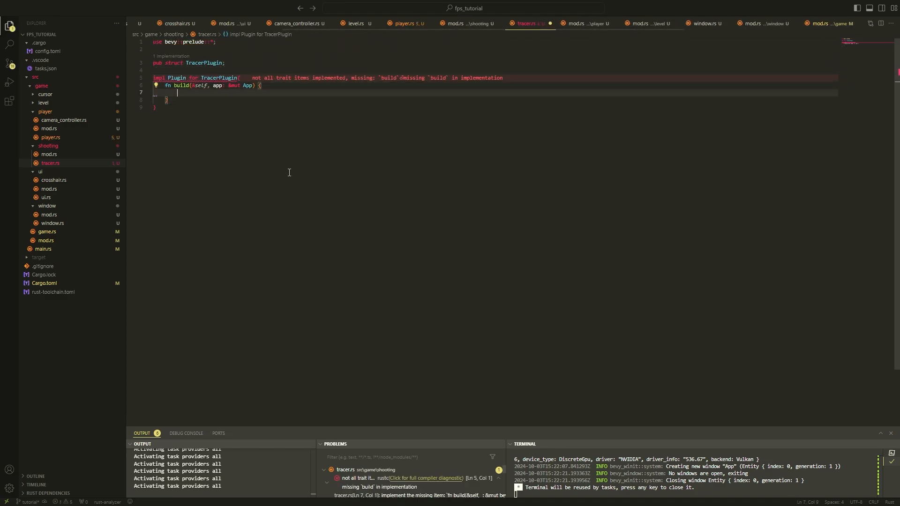
pyautogui.write('app.add_systems(Update,update_tracers);')
pyautogui.write('pub lifetime')
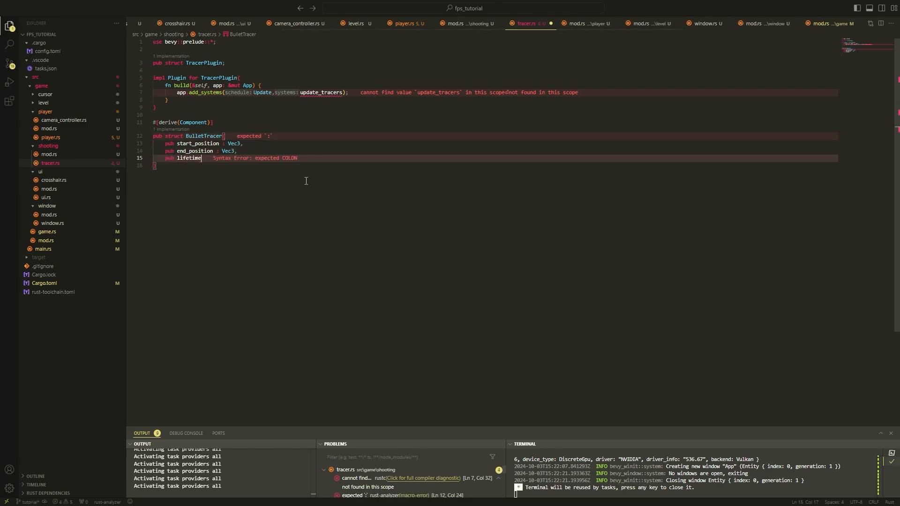
pyautogui.write(': f32,')
pyautogui.write('end_position : end.')
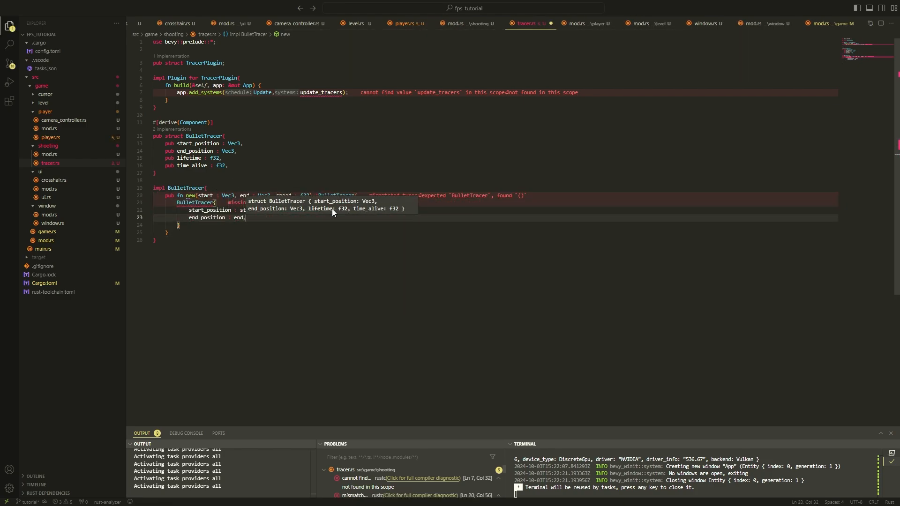
# Set BulletTracer::new lifetime from Vec3 distance over speed and start update_tracers(mut command, Query<&mut BulletTracer, &mut Transform>).
pyautogui.write('lifetime : Vec3.distance(start,end)/speed,')
pyautogui.write('fn update_t')
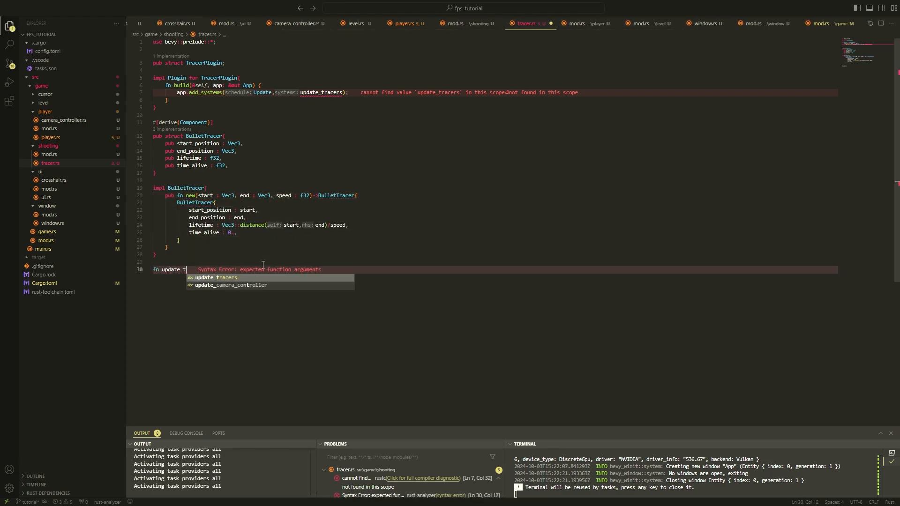
pyautogui.write('racers(mut commands : Commands, tracer_query : Query<(&)>){')
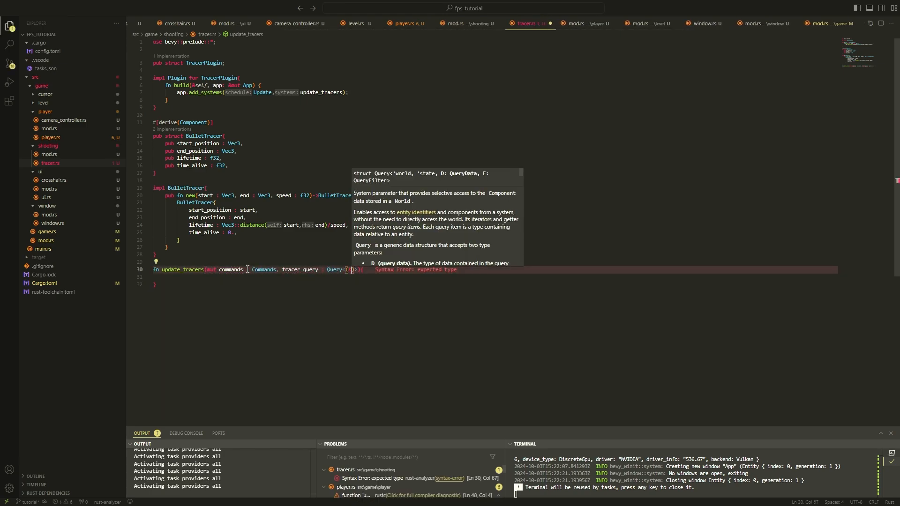
pyautogui.write('&mut BulletTracer,&mut Transform, Entity)>,')
pyautogui.write('for(mut tracer,mut transform,entity) in tracer_query.iter_mut(')
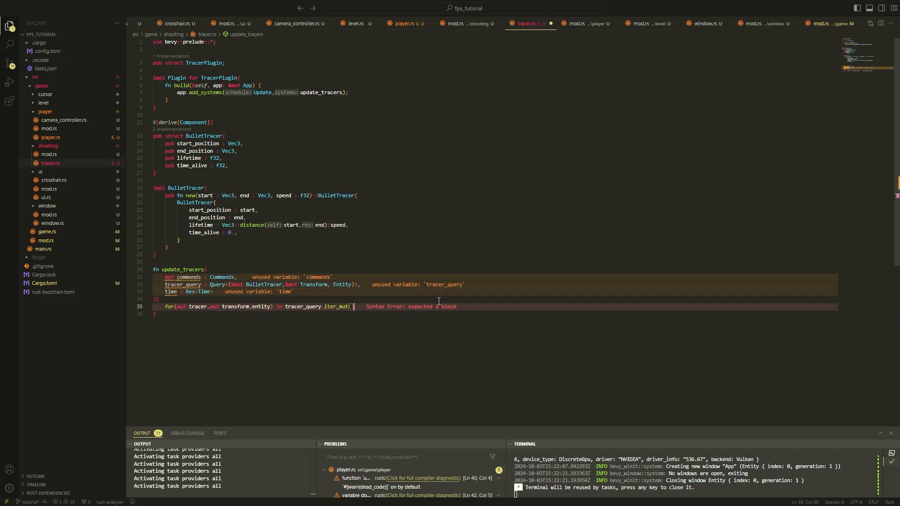
# Age each tracer by delta time, lerp translation by time_alive/lifetime and look_at end_position with Vec3::Y.
pyautogui.write('tracer.time_alive += time.delta_seconds();')
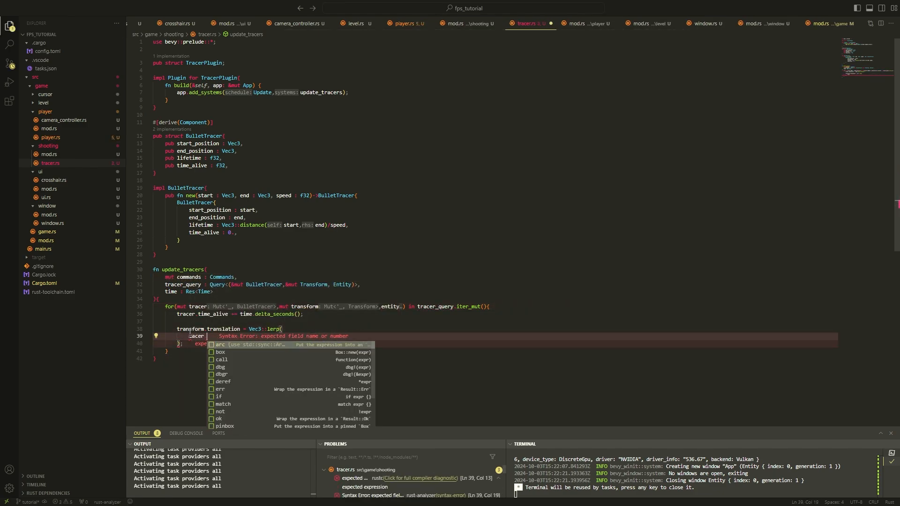
pyautogui.write('f32::clamp(tracer.time_alive,')
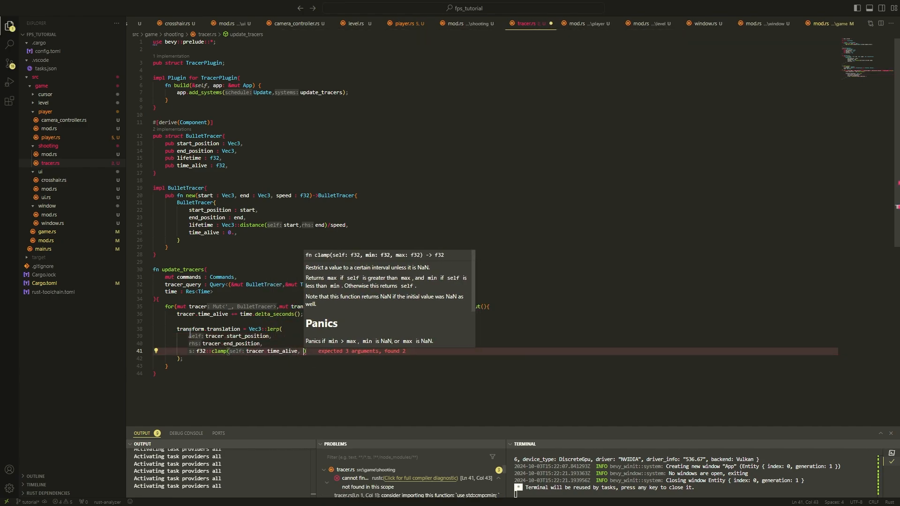
pyautogui.write('tracer.lifetime, 0')
pyautogui.write('transform.look_at(tracer.end_position, u')
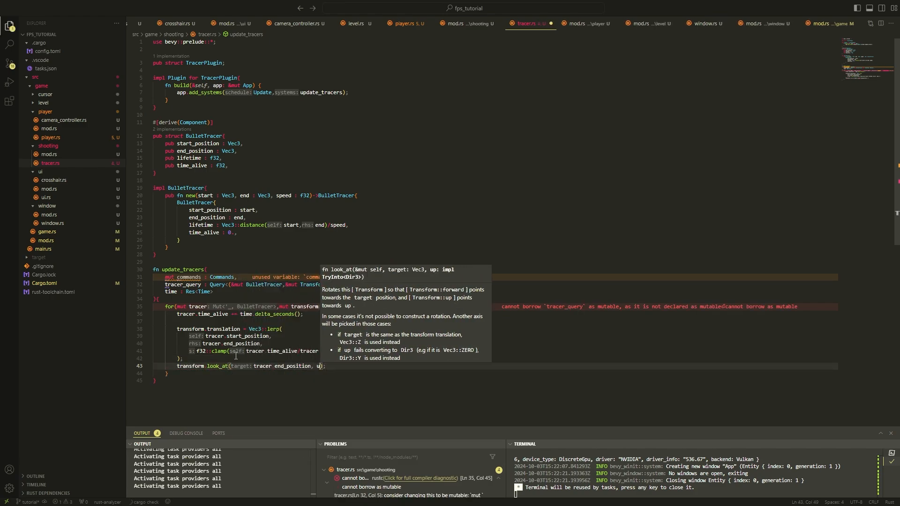
pyautogui.write('Vec3::Y')
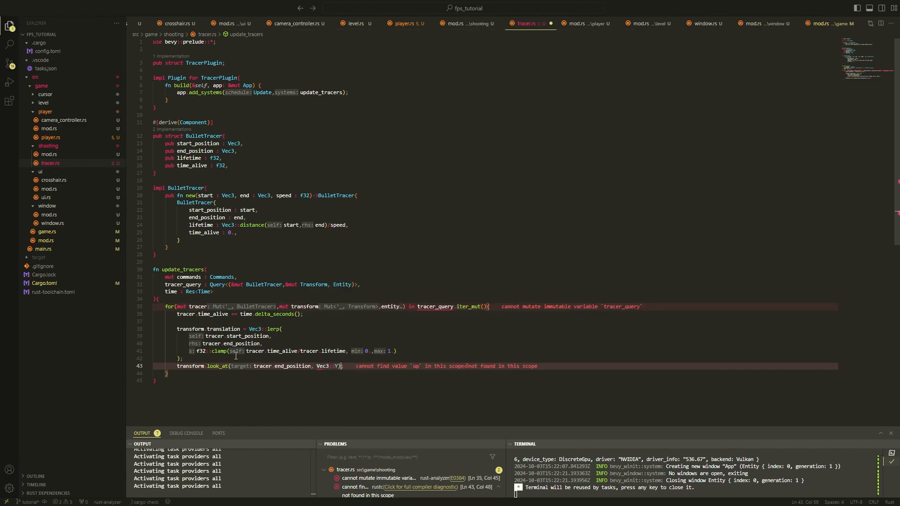
# Despawn the tracer entity via command.entity(entity).despawn when time_alive exceeds lifetime, then return to player.rs.
pyautogui.write('if tracer ki')
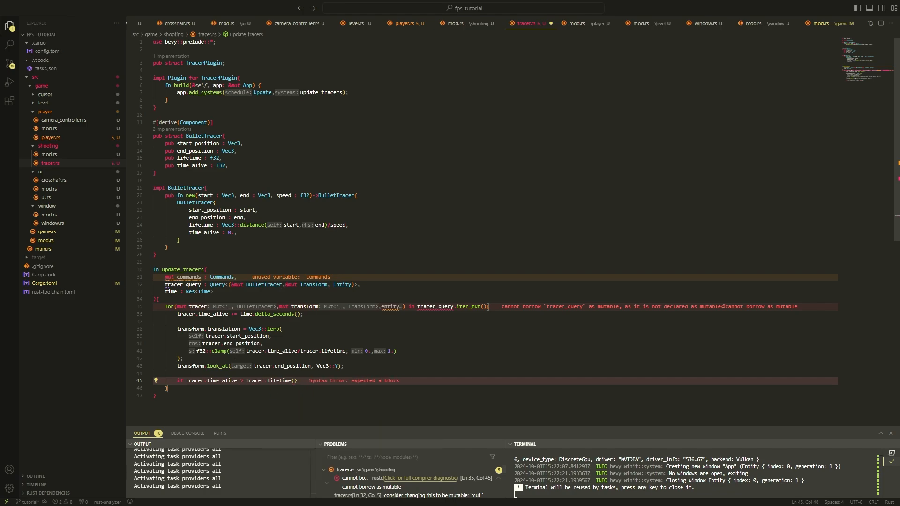
pyautogui.write('command.entity(entity)')
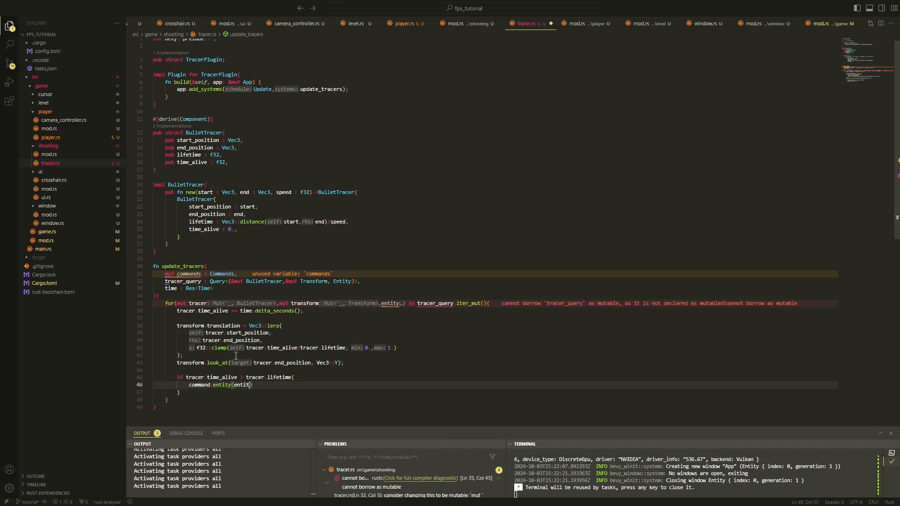
pyautogui.write('.despawn();')
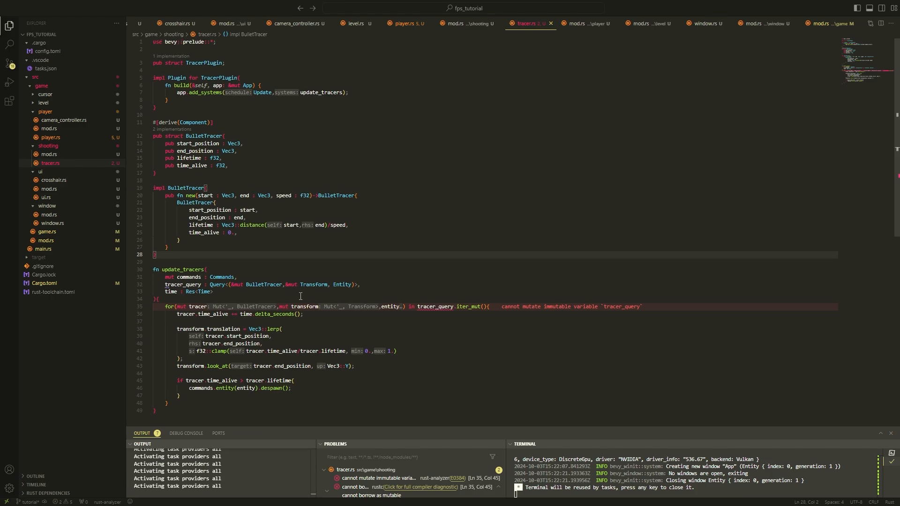
pyautogui.moveTo(396, 313)
pyautogui.write('mut ')
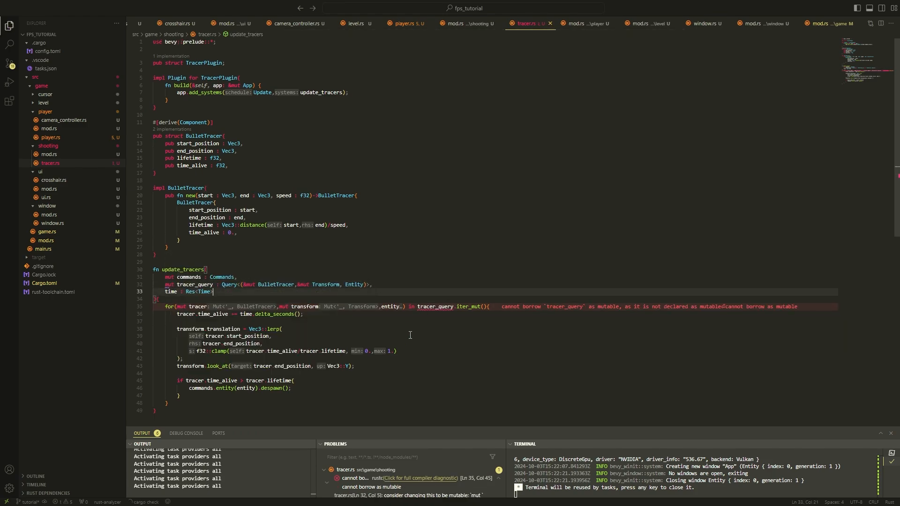
pyautogui.click(404, 23)
pyautogui.write('use')
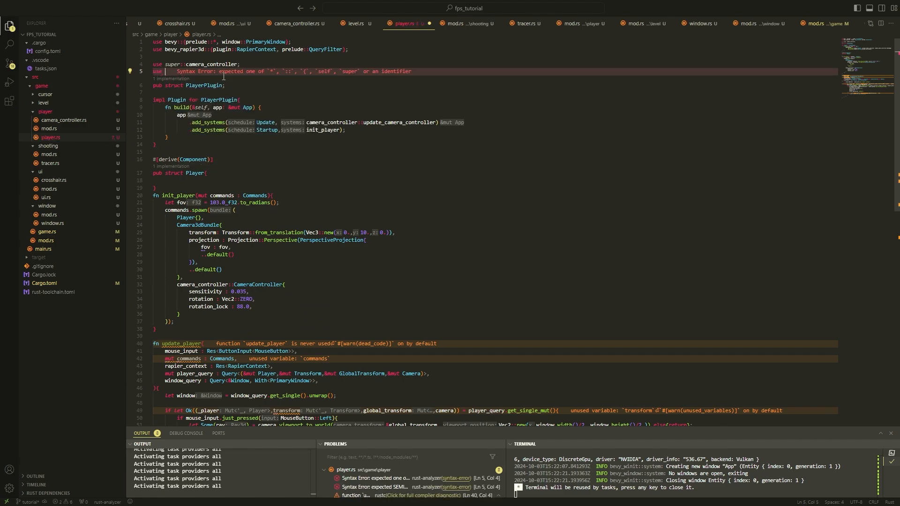
# In update_player spawn a yellow (1,1,0) PbrBundle cuboid mesh with BulletTracer::new toward the hit point.
pyautogui.write('crate::game')
pyautogui.write('mut meshes')
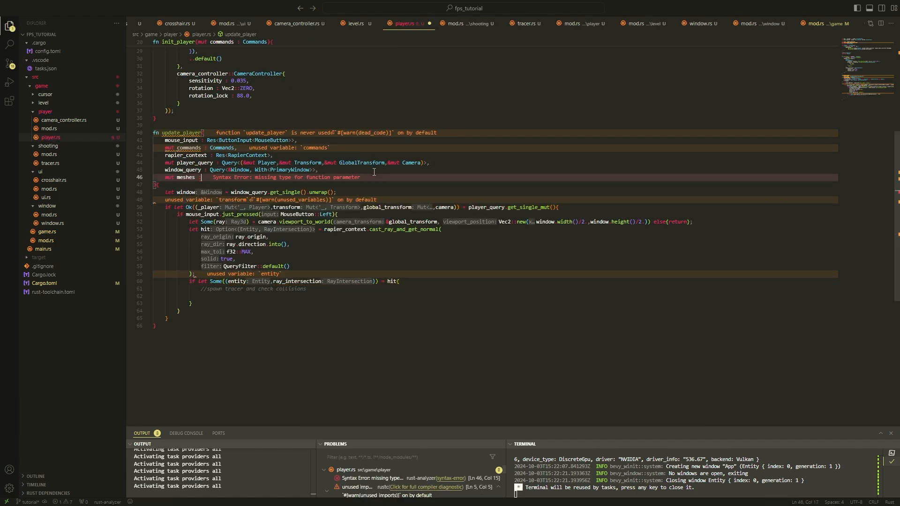
pyautogui.write('ResMut<Assets<Mesh>>,')
pyautogui.write('base_color: Color::srgb(0, green, blue')
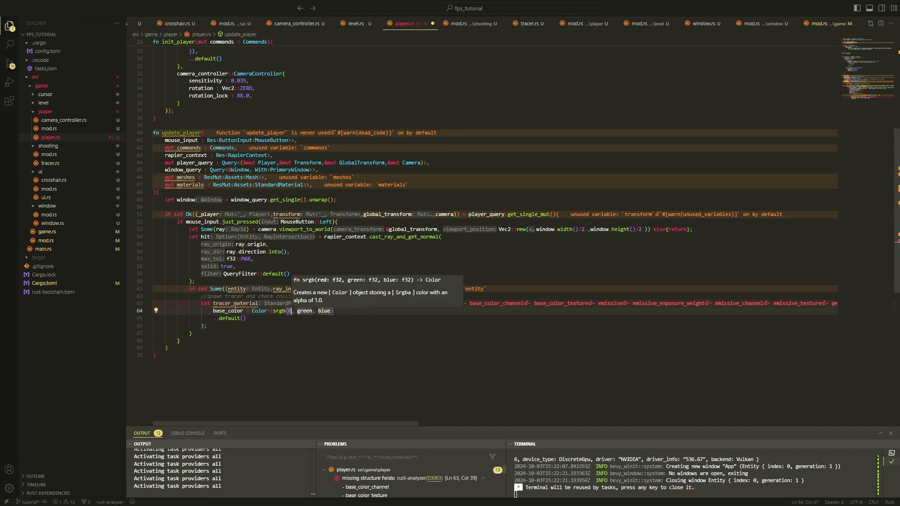
pyautogui.write('1,1,0.')
pyautogui.write('transform: Transform::from_translation(Vec3::splat(f32::max(')
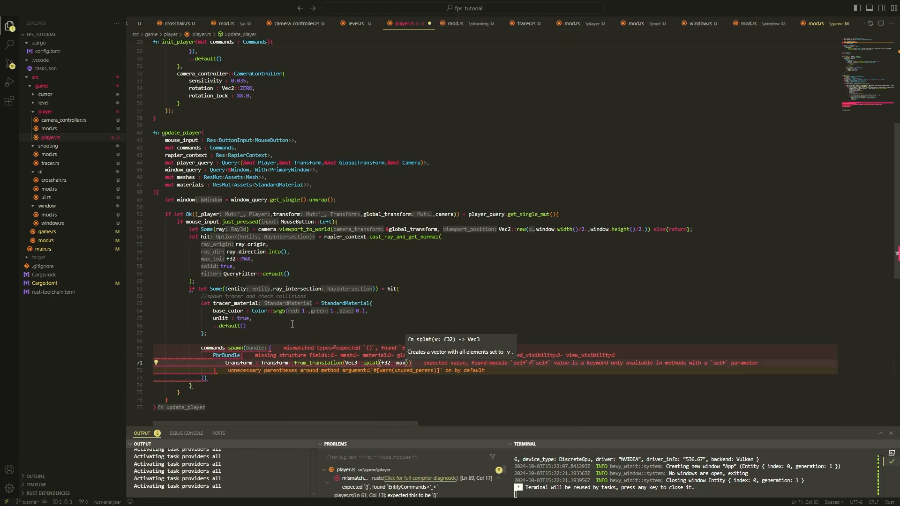
pyautogui.write('default(')
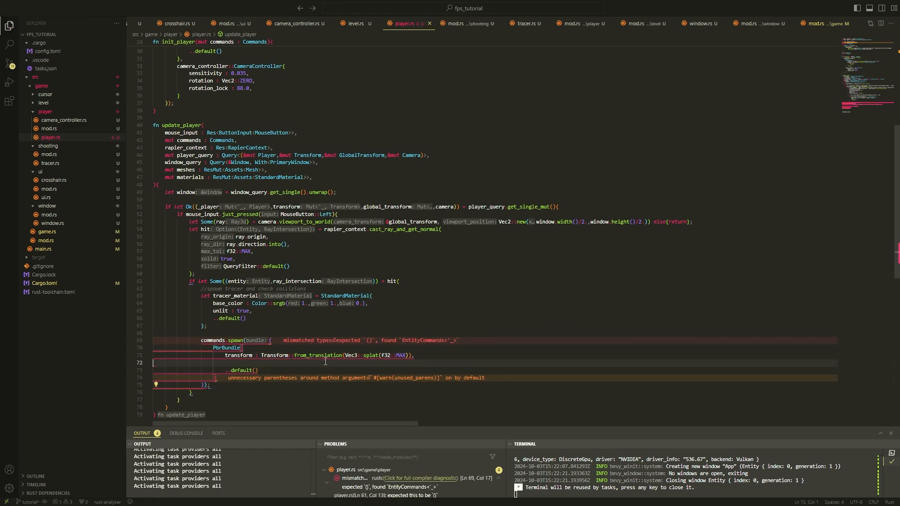
pyautogui.write('mesh : meshes.add()')
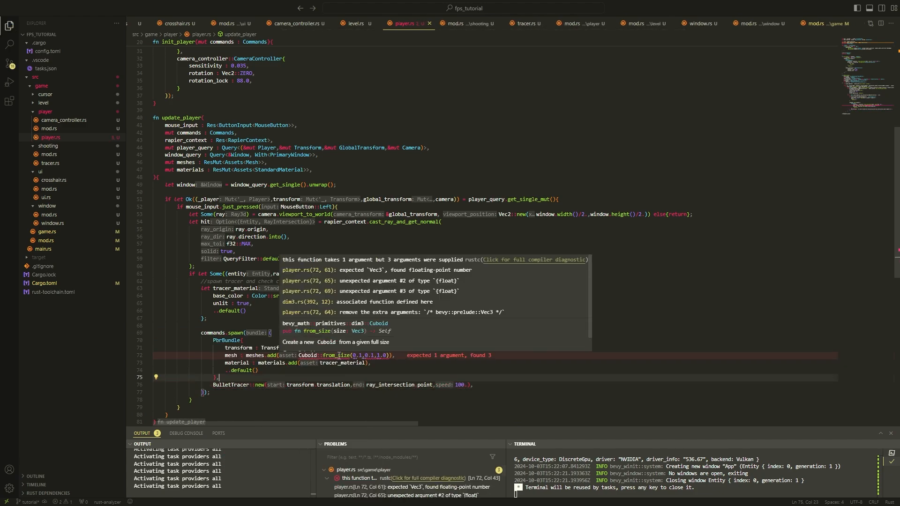
pyautogui.write('Vec3::new(')
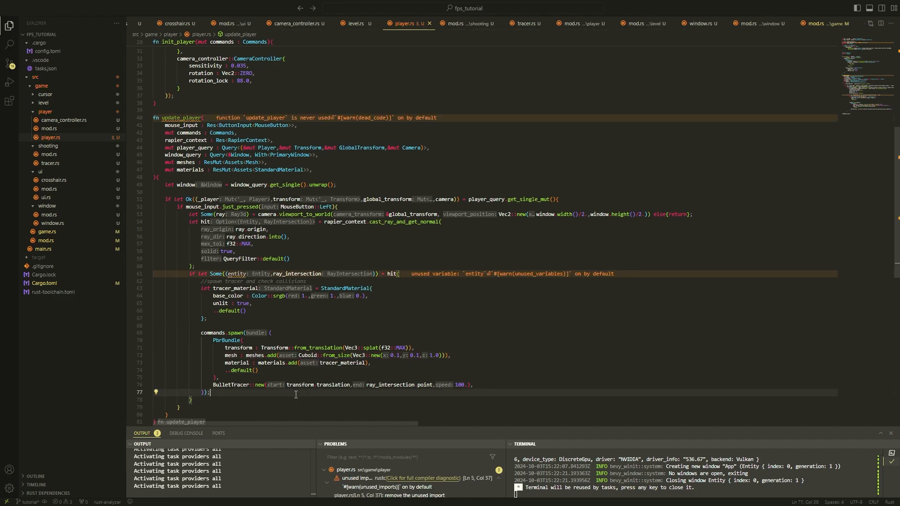
pyautogui.moveTo(320, 368)
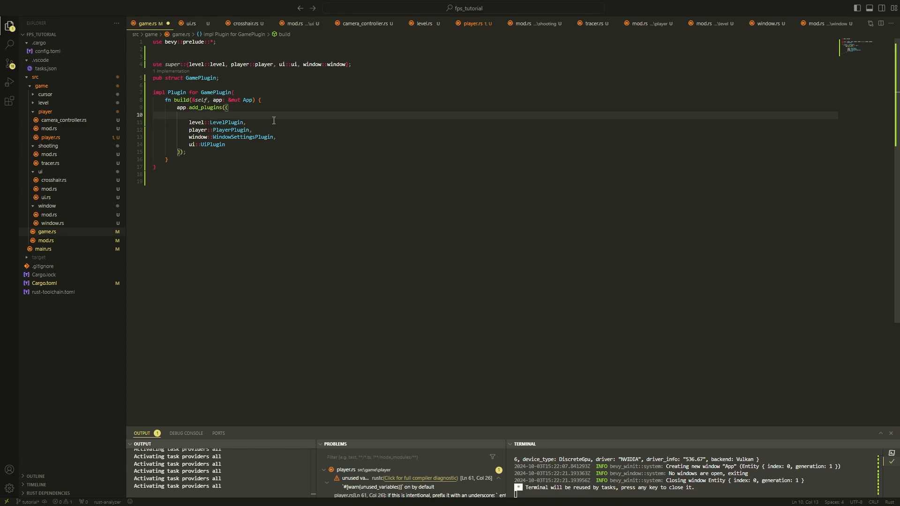
# Add RapierPhysicsPlugin to GamePlugin and TracerPlugin to the player module's plugin.
pyautogui.write('RapierPhysicsPlugin::<NoUserData>::default(),')
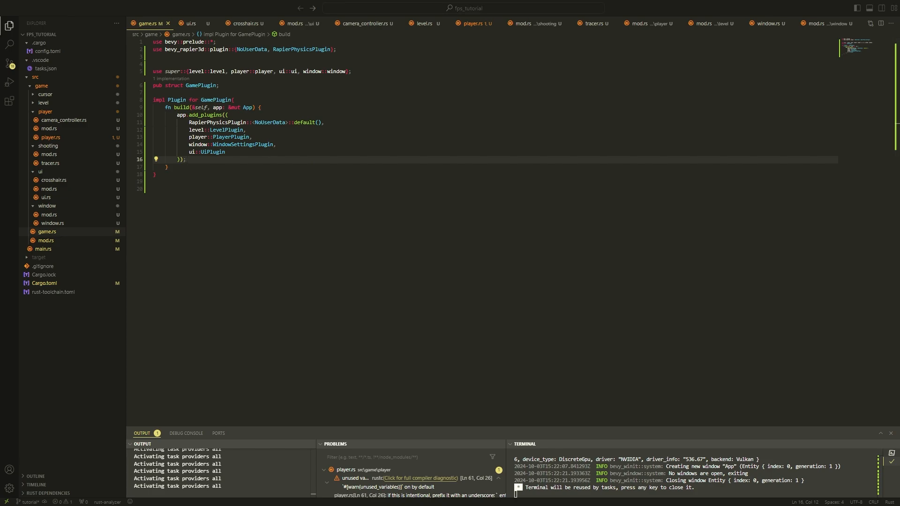
pyautogui.click(475, 23)
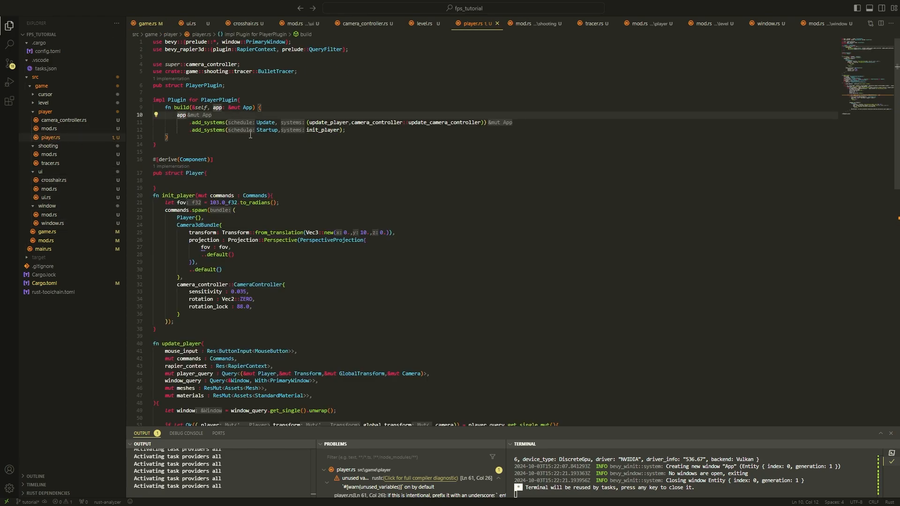
pyautogui.write('.add_plugins(TracerPlugin)')
pyautogui.write('targets.')
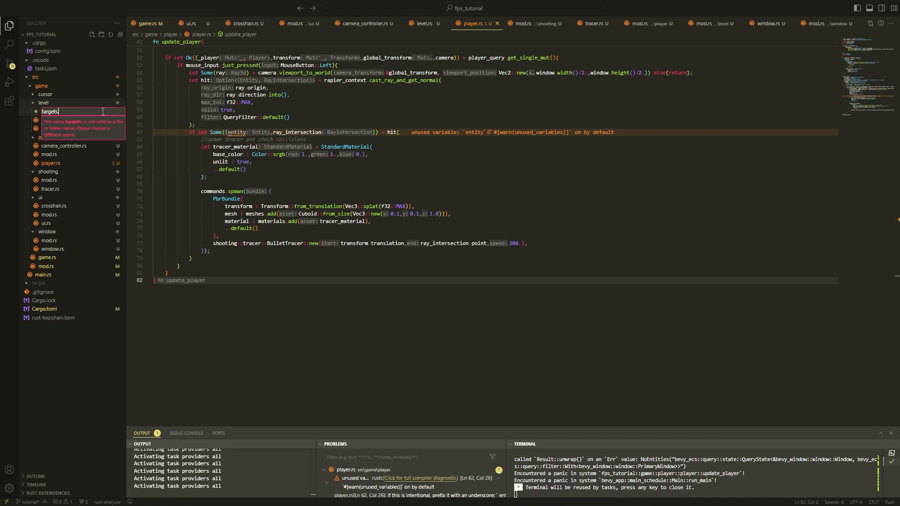
# Create targets.rs with bevy and rand imports and a TargetsPlugin running init_grid_shot at Startup.
pyautogui.press('Enter')
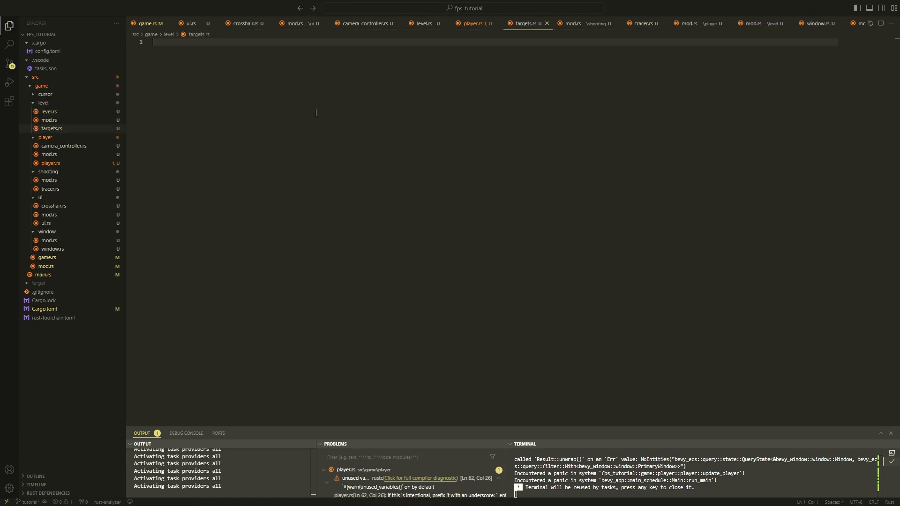
pyautogui.write('use bevy::prelude::*;')
pyautogui.write('use bevy_rapier3d::prelude::*;')
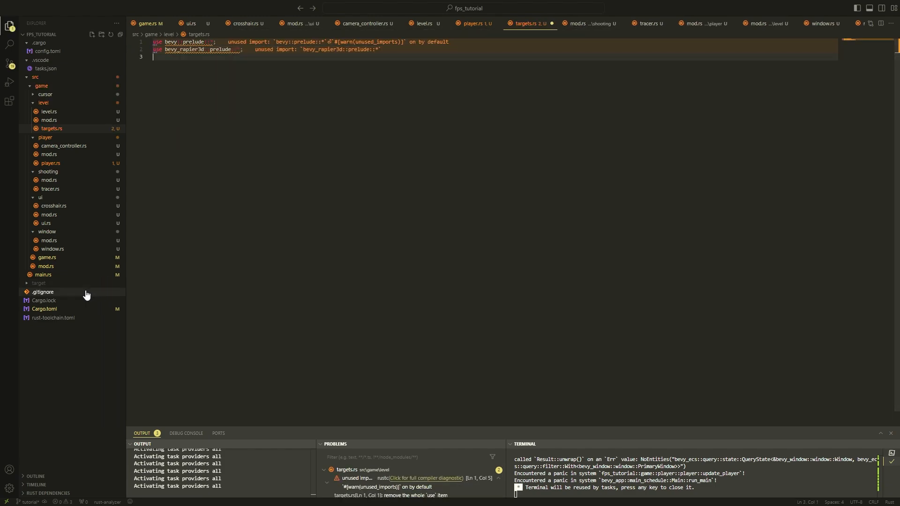
pyautogui.write('rand')
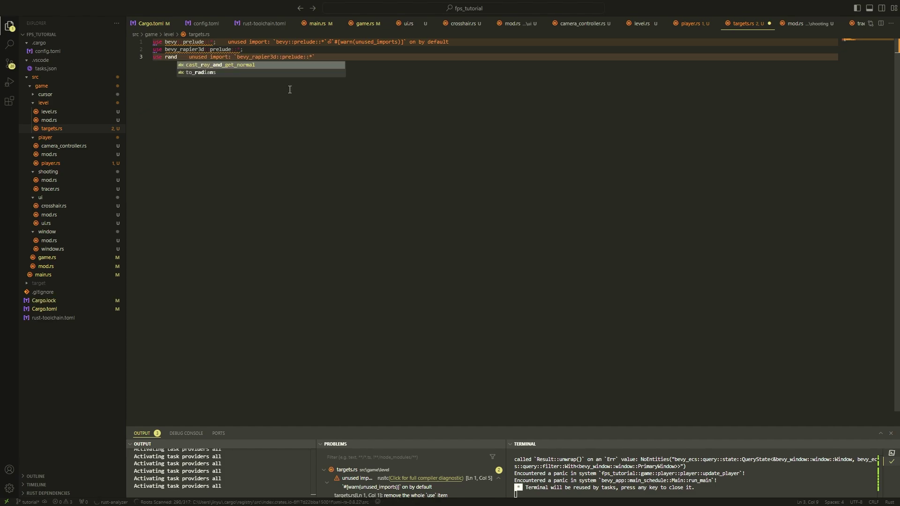
pyautogui.write('pub struct TargetsPlugin;')
pyautogui.write('fn bui')
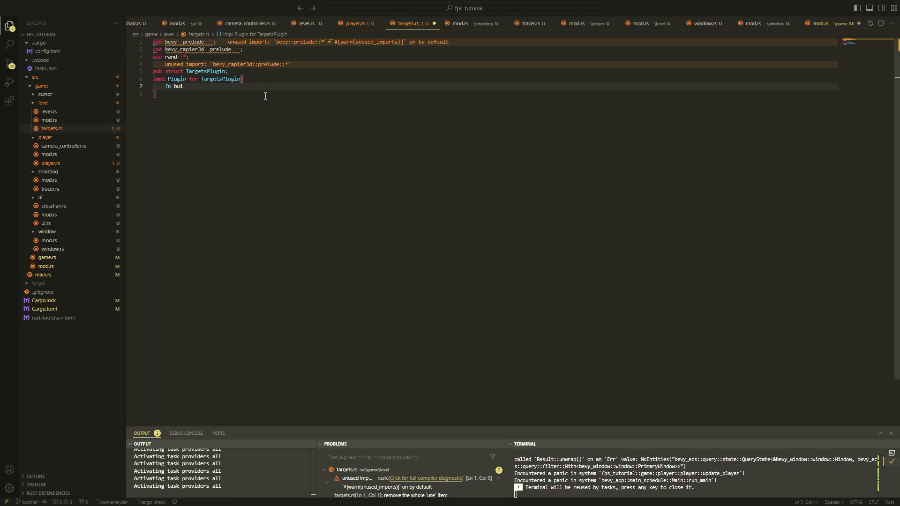
pyautogui.write('ld(&self,)')
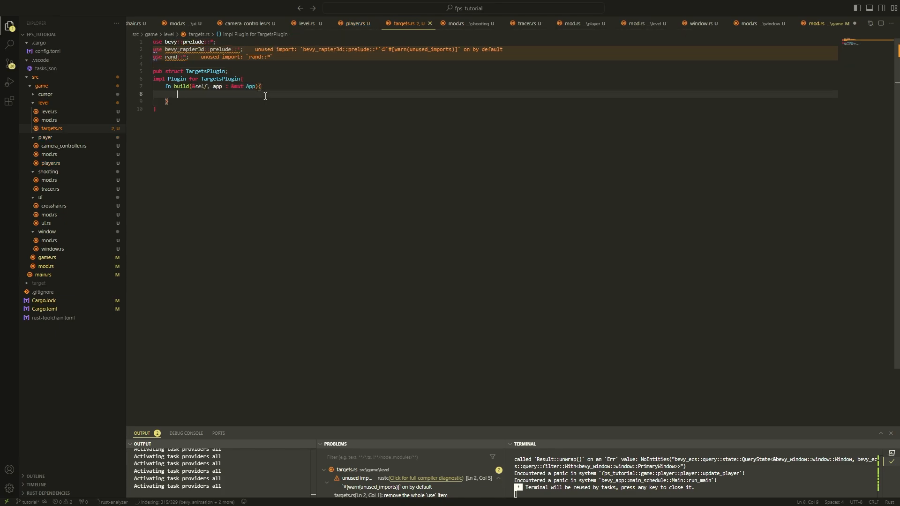
pyautogui.write('app.add_systems(Startup,)')
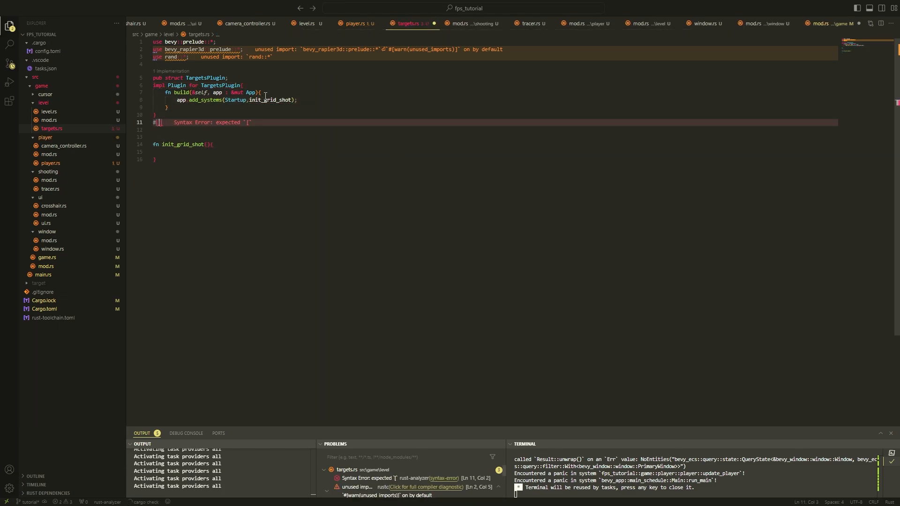
# Declare the Target, DeadTarget component structs and GridShot resource with derives.
pyautogui.write('#[derive(Compoennt)]')
pyautogui.write('pub grid_size : i32,')
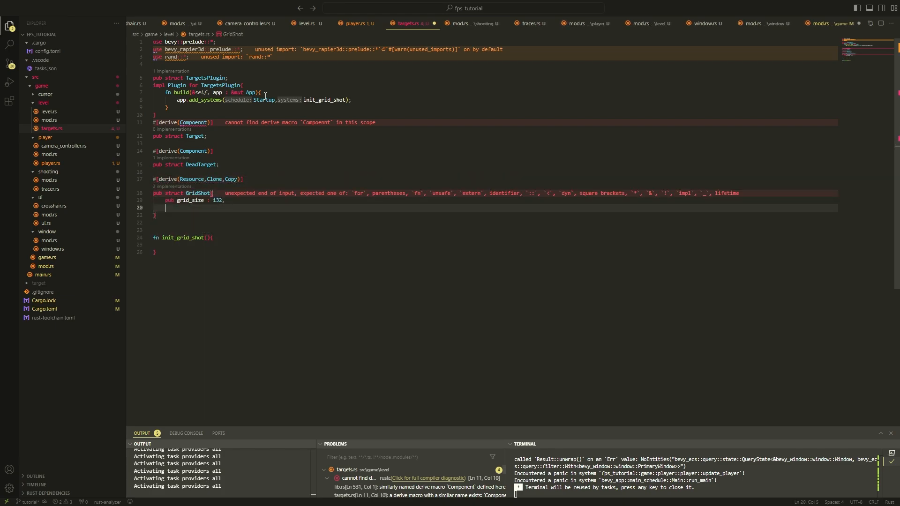
# Add cell_size and max_targets fields and start generate_new_position taking a &mut ThreadRng.
pyautogui.write('pub cell_size  f32,')
pyautogui.write('pub fn generate_new_position() -> Vec2{')
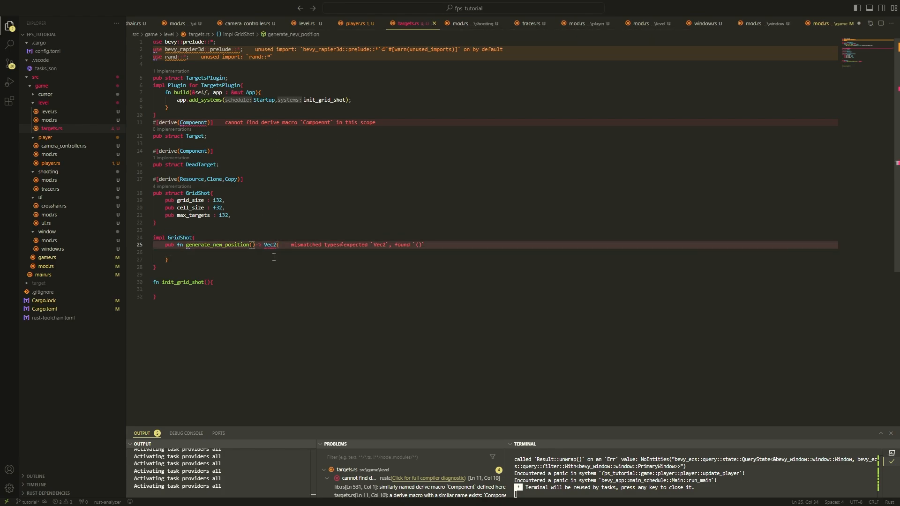
pyautogui.write('&self, &mut')
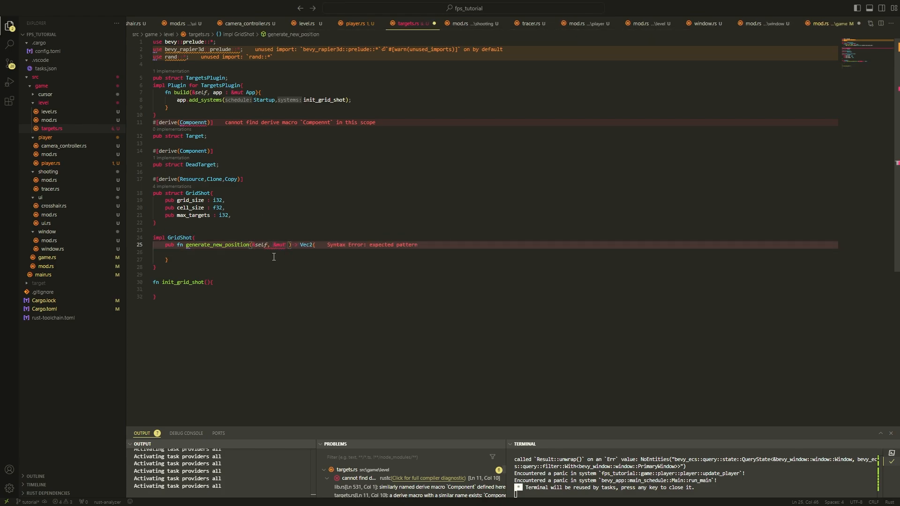
pyautogui.write('rand : &mut Threadrng')
pyautogui.click(493, 252)
pyautogui.write('Vec2::new')
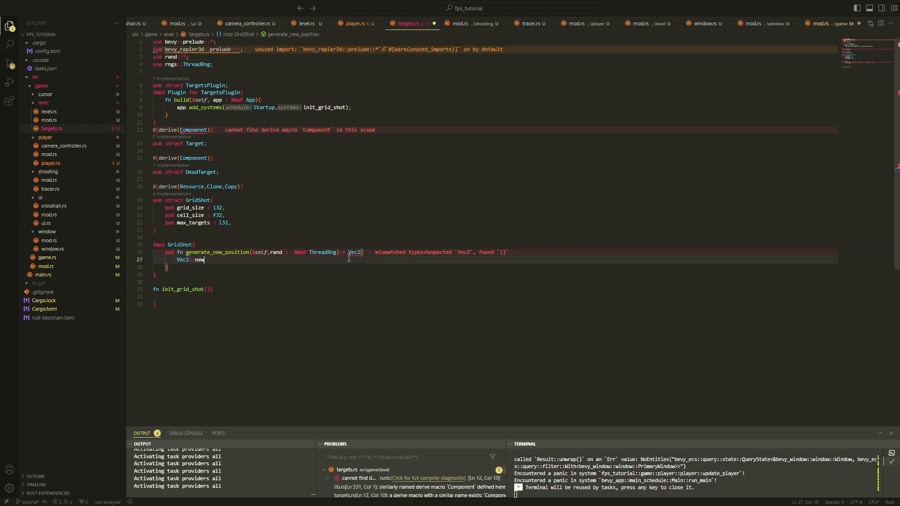
pyautogui.write('rand.gen_range(0..self.grid_size) as f32,')
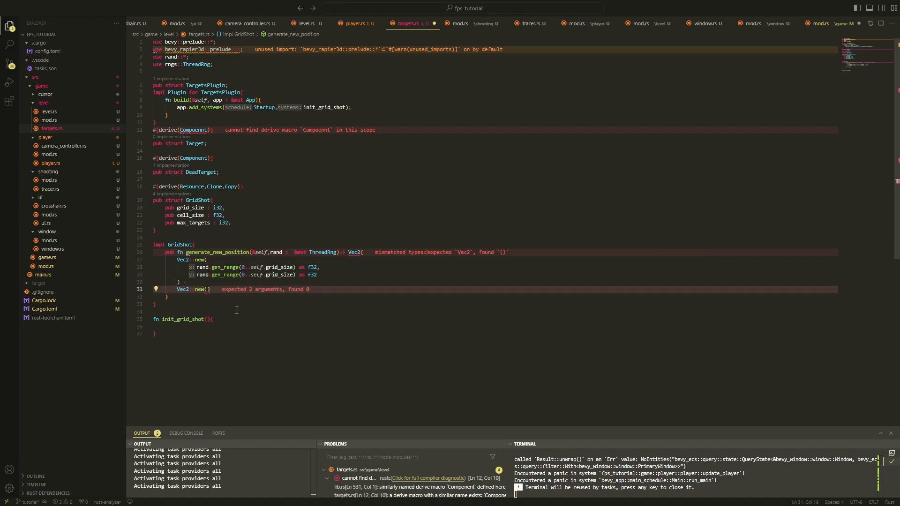
# Compute the random grid Vec2 from grid_size and cell_size, then begin init_grid_shot's Commands parameter.
pyautogui.write('self.grid_size as f32 / 2., 0.')
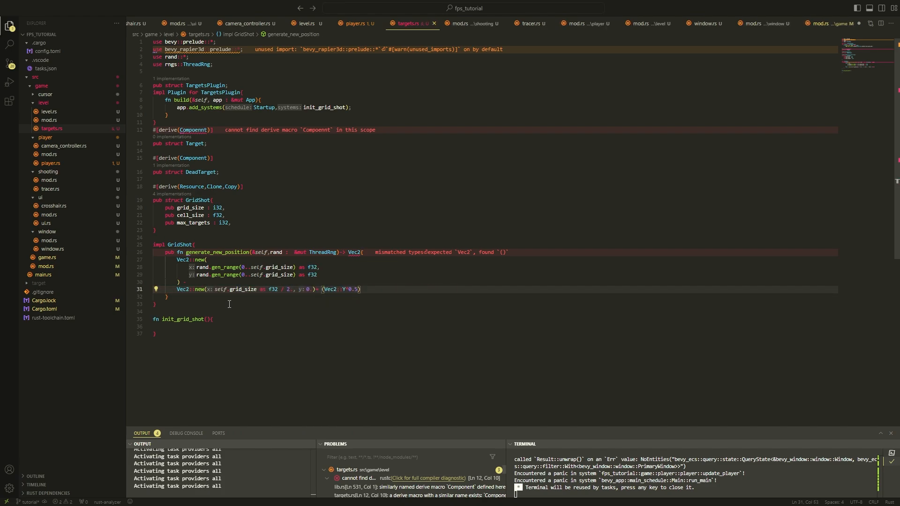
pyautogui.write('self.cell_size;')
pyautogui.click(494, 259)
pyautogui.write('return (')
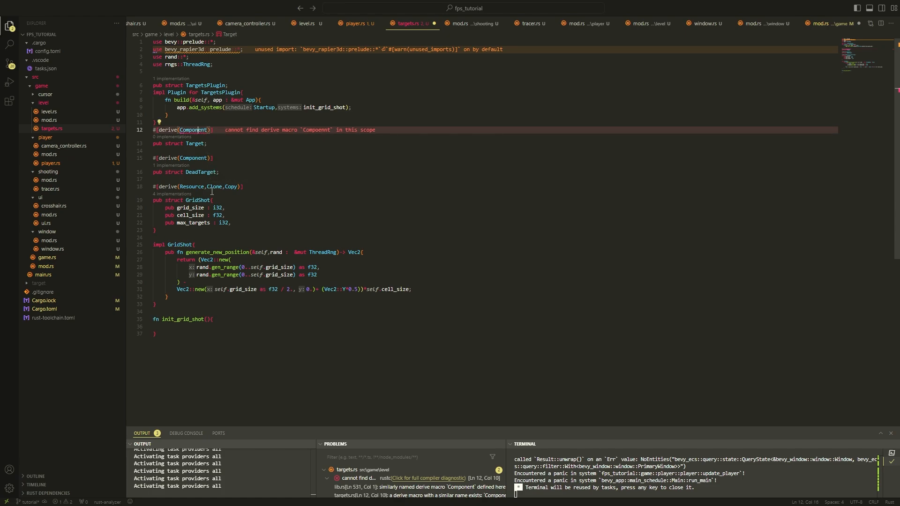
pyautogui.write('mut commands : Commands,')
pyautogui.write('mut meshes :')
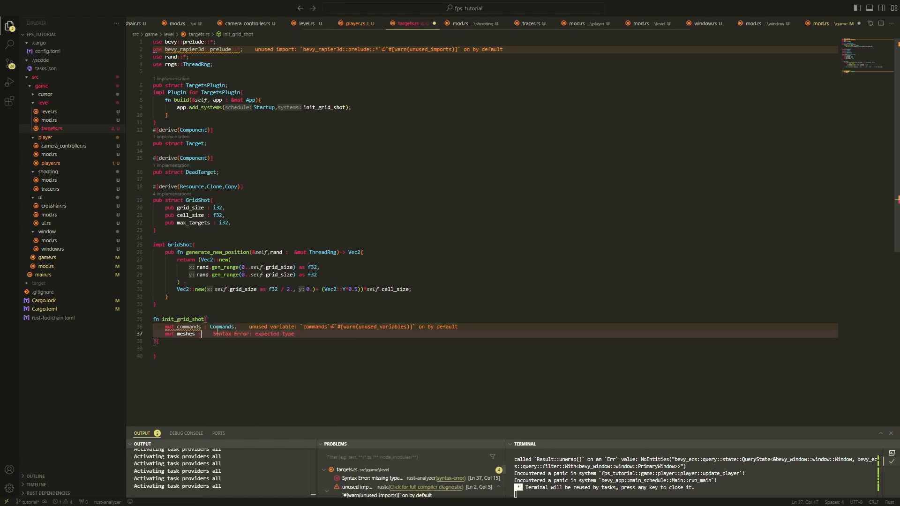
# Give init_grid_shot Mesh and StandardMaterial asset params, build a 5-cell GridShot and a red target material.
pyautogui.write('ResMut<Assets<Mesh>>,')
pyautogui.click(494, 341)
pyautogui.write('mut materi')
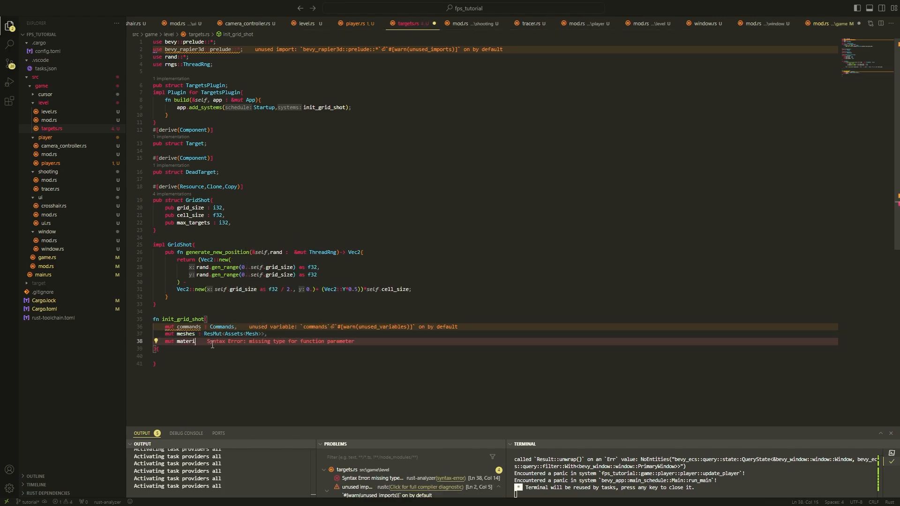
pyautogui.write('als : ResMut<Assets<StandardMaterial>>,')
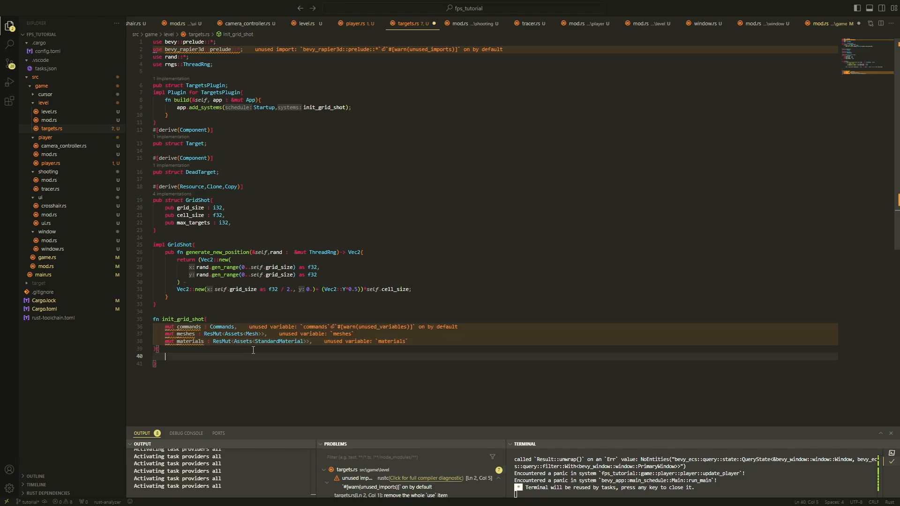
pyautogui.write('let grid_shot = GridShot{')
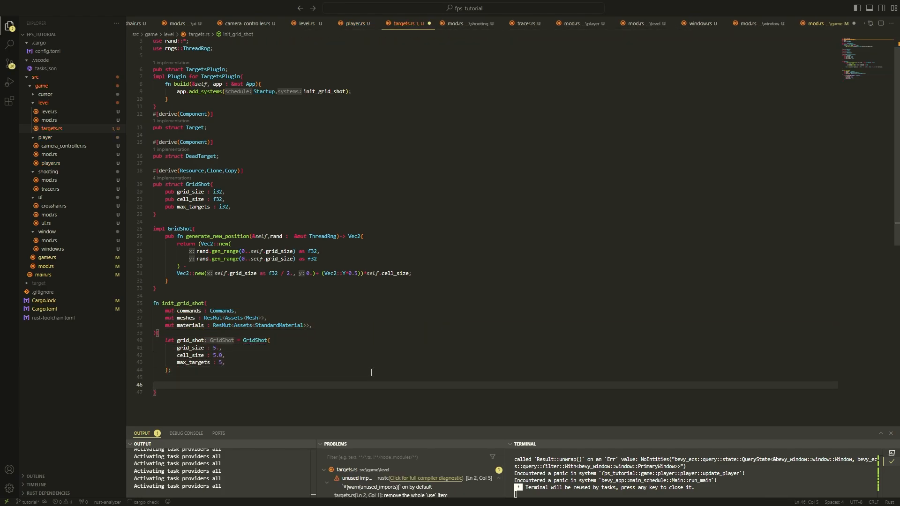
pyautogui.write('let target_material = materials.add(StandardMaterial{')
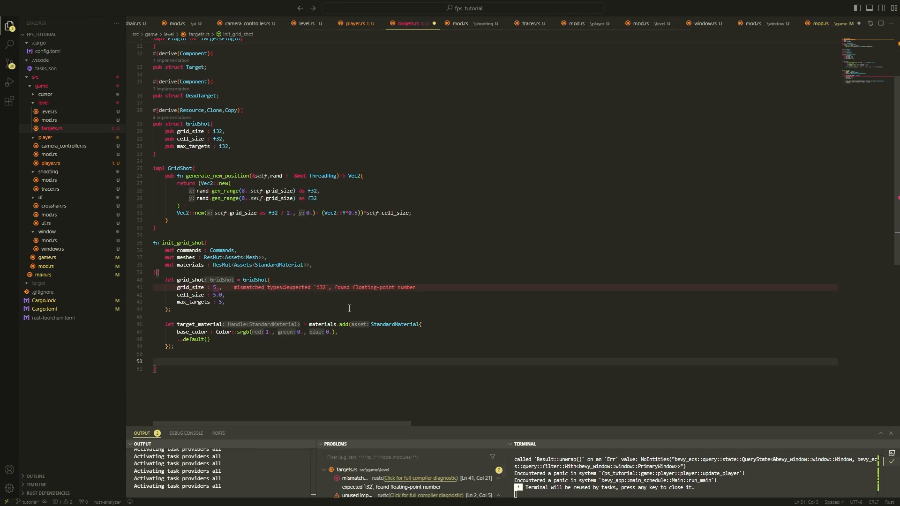
# Insert the GridShot resource and spawn max_targets sphere PbrBundles with colliders, Target and DeadTarget.
pyautogui.write('co')
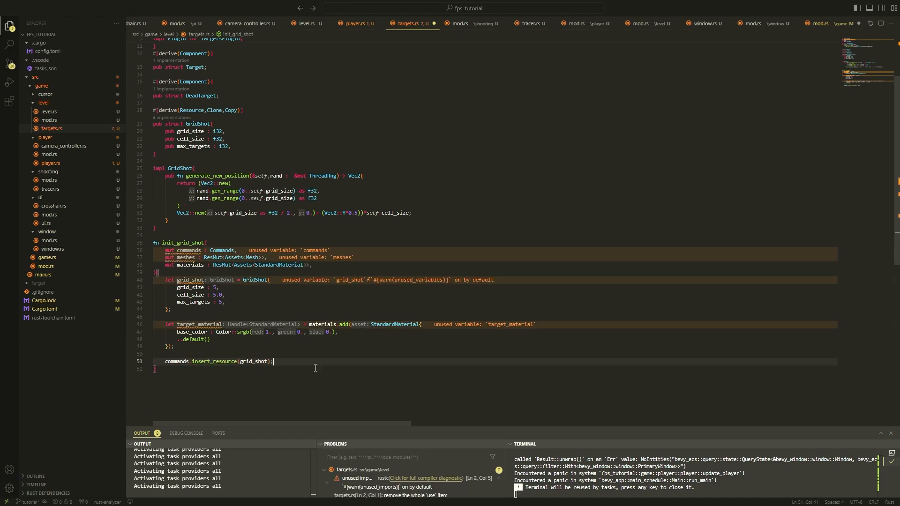
pyautogui.write('let target_size = grid_shot.cell_size/8.;')
pyautogui.write('mesh: meshes.add(Sphere::new')
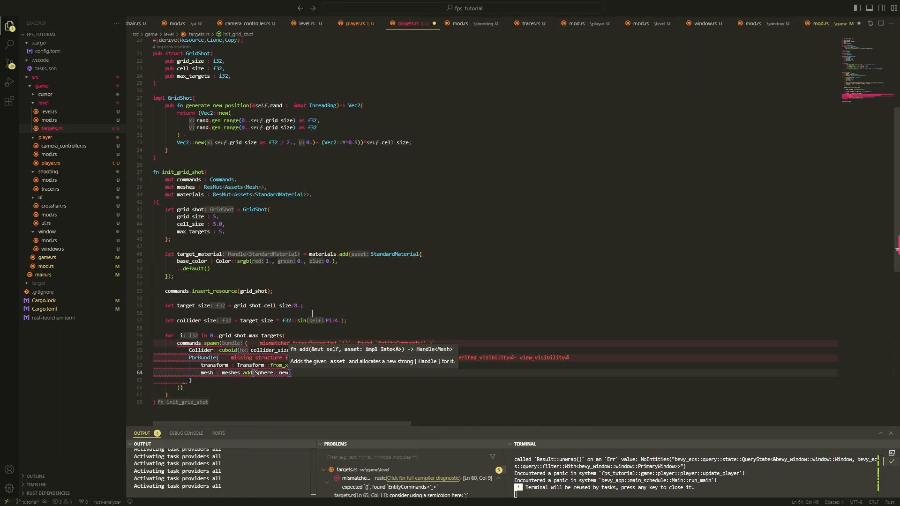
pyautogui.write('material : target_mat')
pyautogui.write('mut dead_targets : Query<(Ent)>')
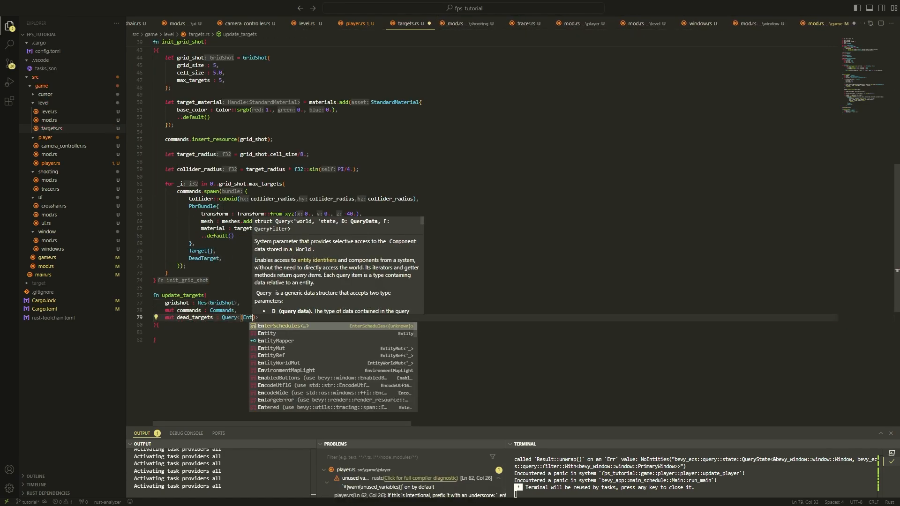
# Write update_targets looping dead targets to a free random position and removing DeadTarget, then switch to player.rs.
pyautogui.write('Entity,&mut Transform),(With<DeadTarget>,With<Target>)>')
pyautogui.write('let mut new_position =')
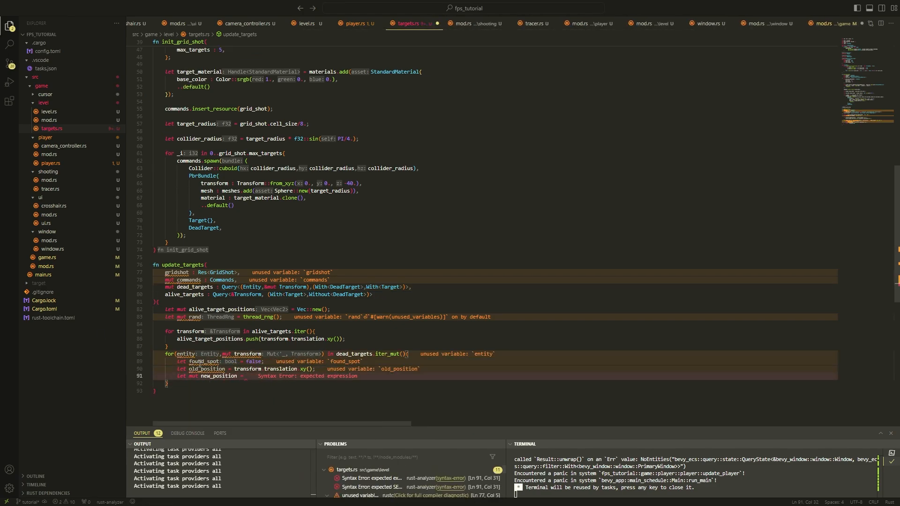
pyautogui.write('while !found_spot{')
pyautogui.write('//make sure th')
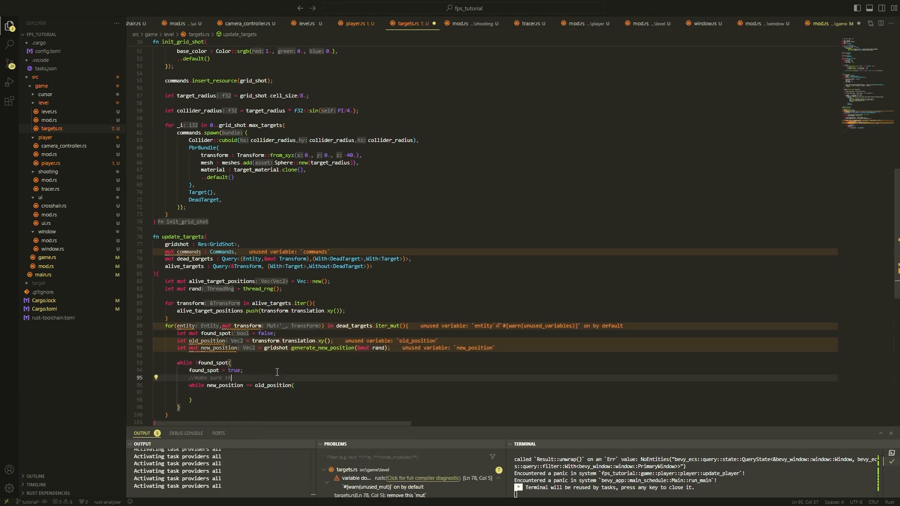
pyautogui.write('new_position = gridshot.generate_new_position(&mut rand);')
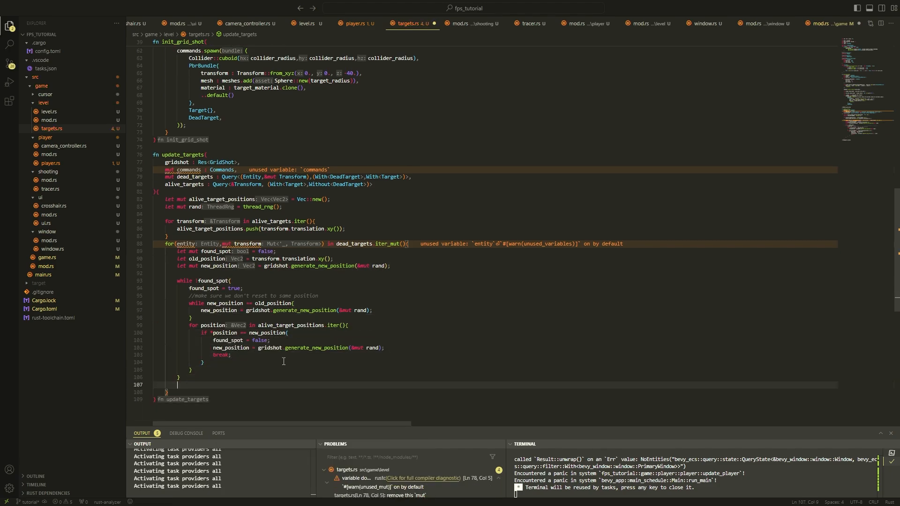
pyautogui.write('commands.entity(entity).remove::<DeadTarget>();')
pyautogui.write('alive_target_positions.push(new_position);')
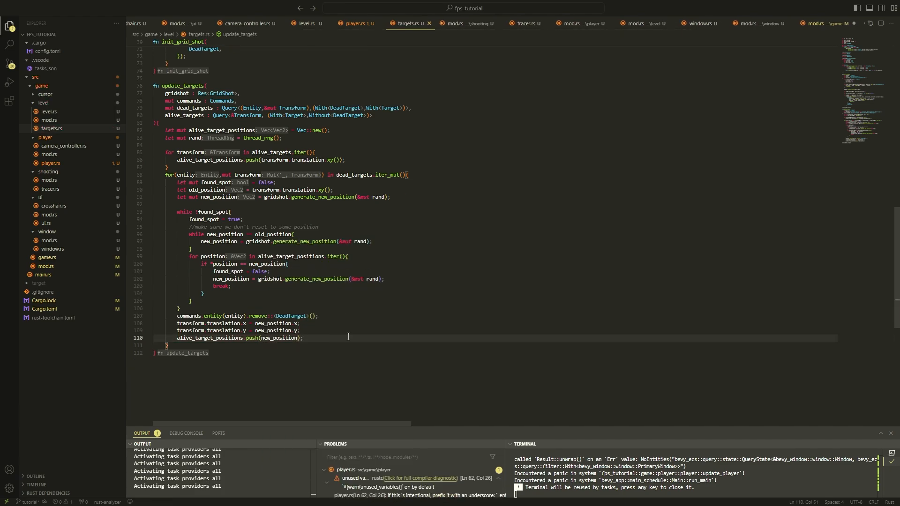
pyautogui.click(358, 23)
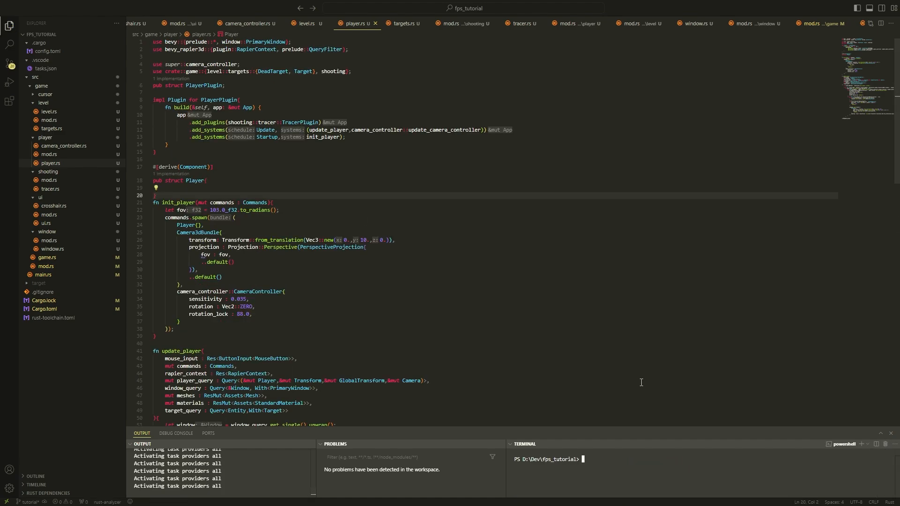
# Switch to level.rs to add TargetsPlugin in LevelPlugin's build.
pyautogui.click(309, 23)
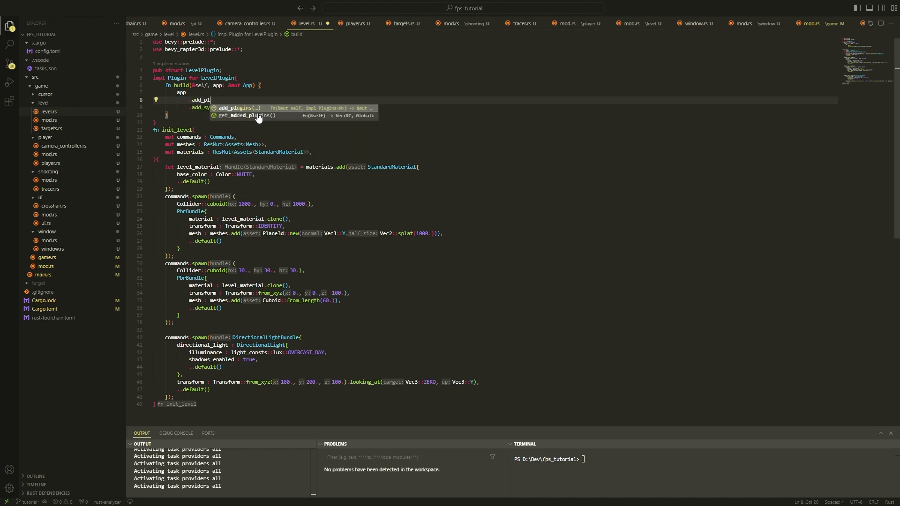